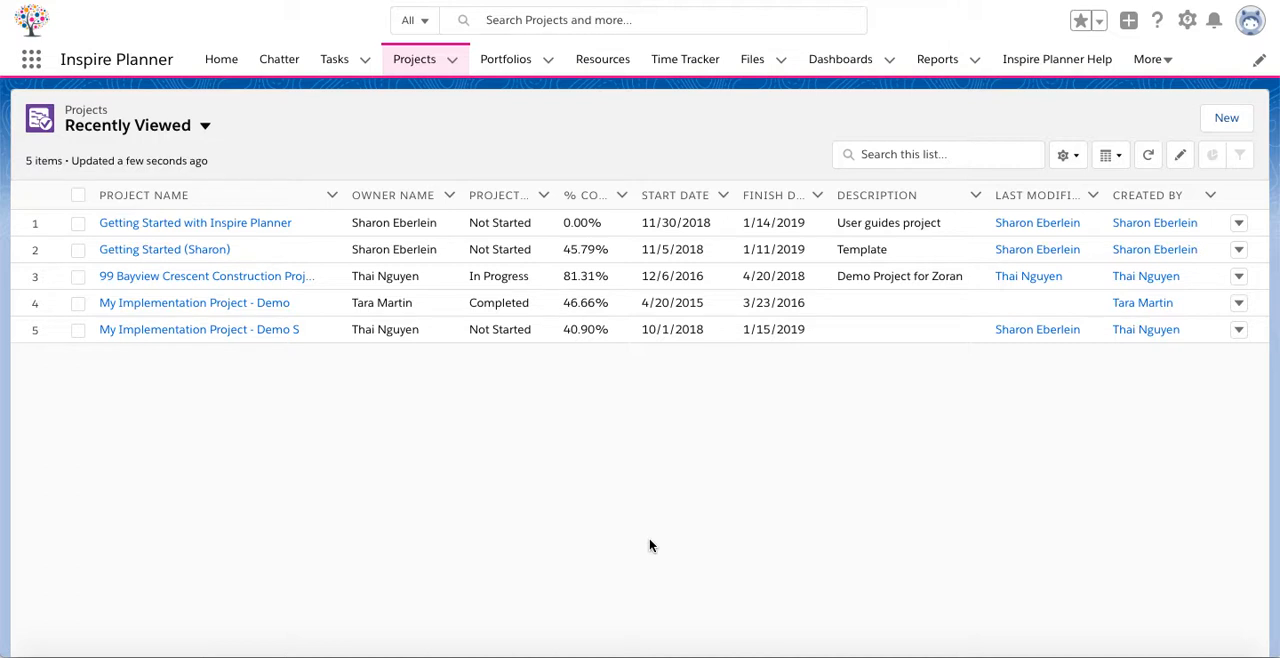
{"action": "mouse_move", "coordinate": [424, 84]}
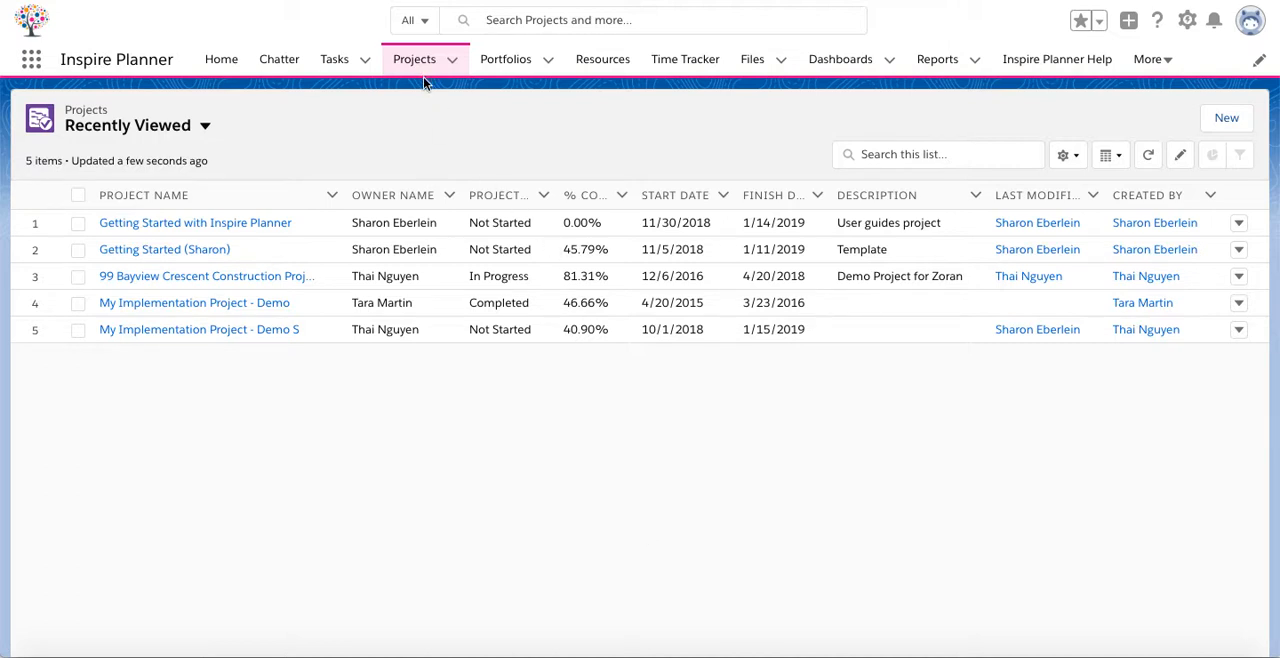
{"action": "mouse_move", "coordinate": [268, 226]}
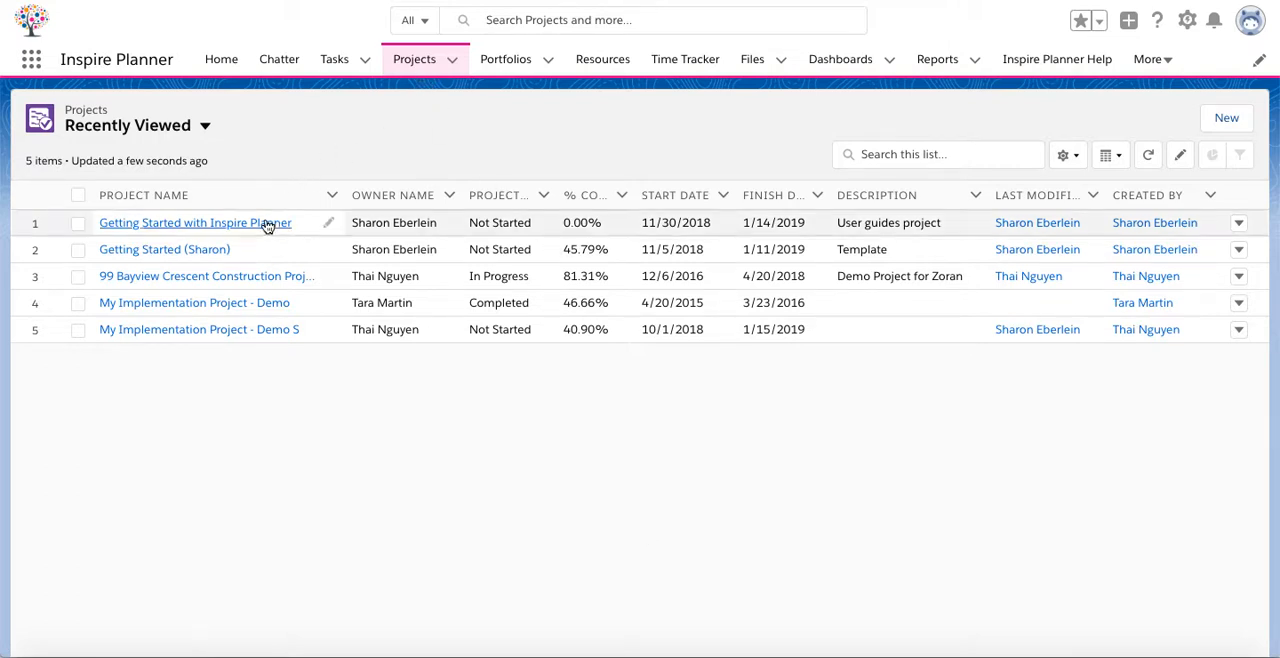
Open the 'Getting Started with Inspire Planner' project plan grid
{"action": "left_click", "coordinate": [194, 222]}
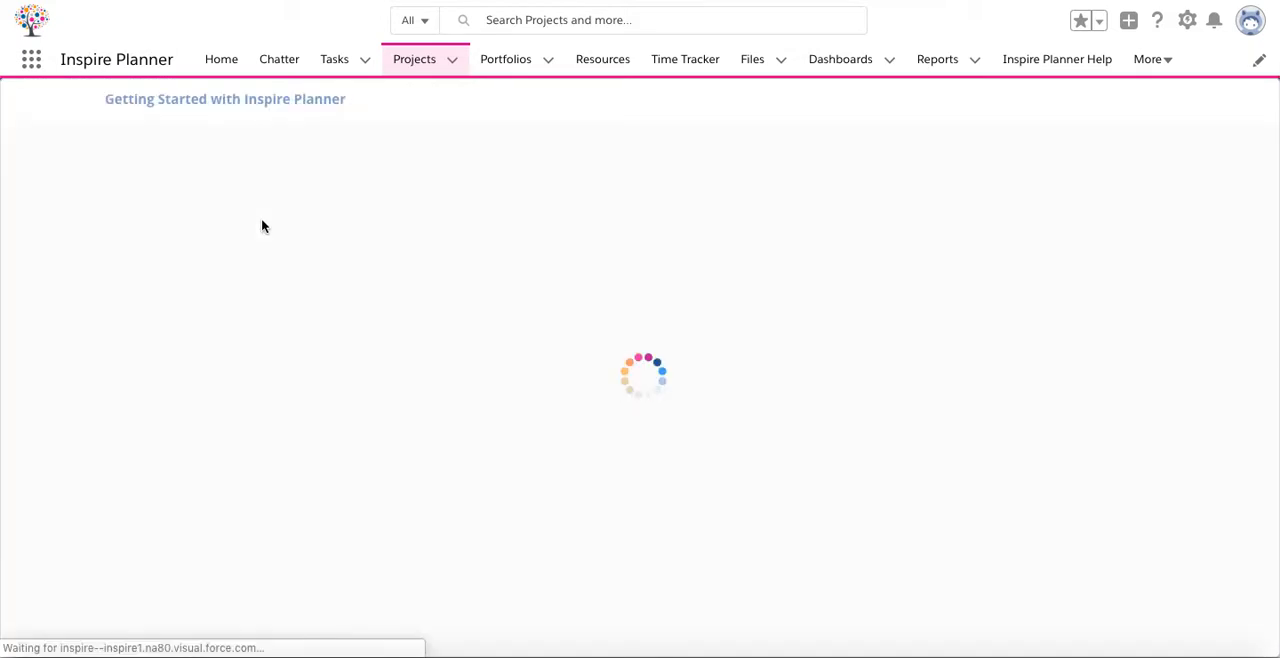
{"action": "mouse_move", "coordinate": [400, 266]}
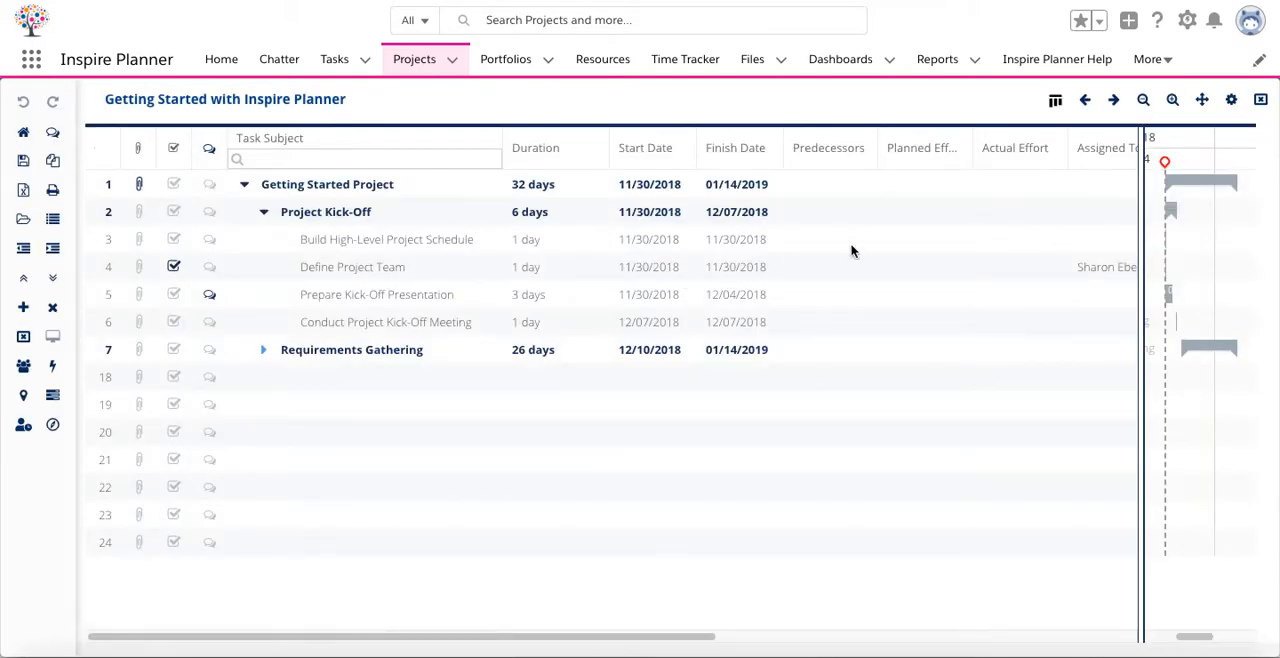
{"action": "mouse_move", "coordinate": [1204, 232]}
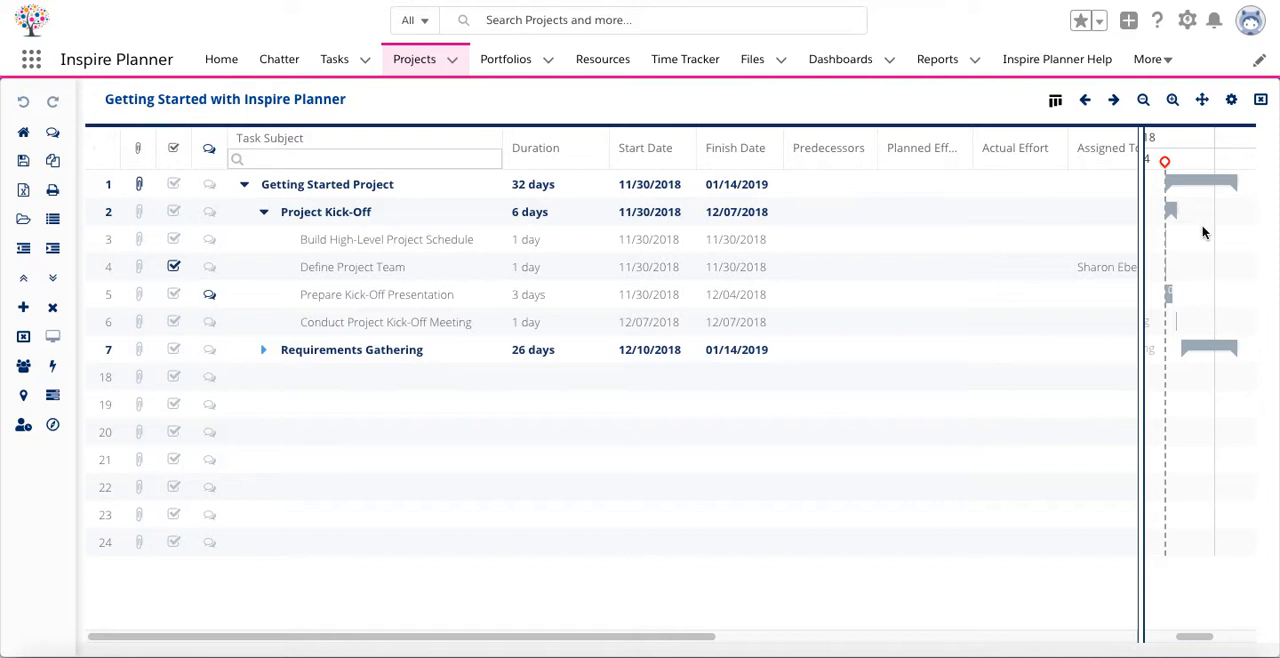
{"action": "mouse_move", "coordinate": [1216, 180]}
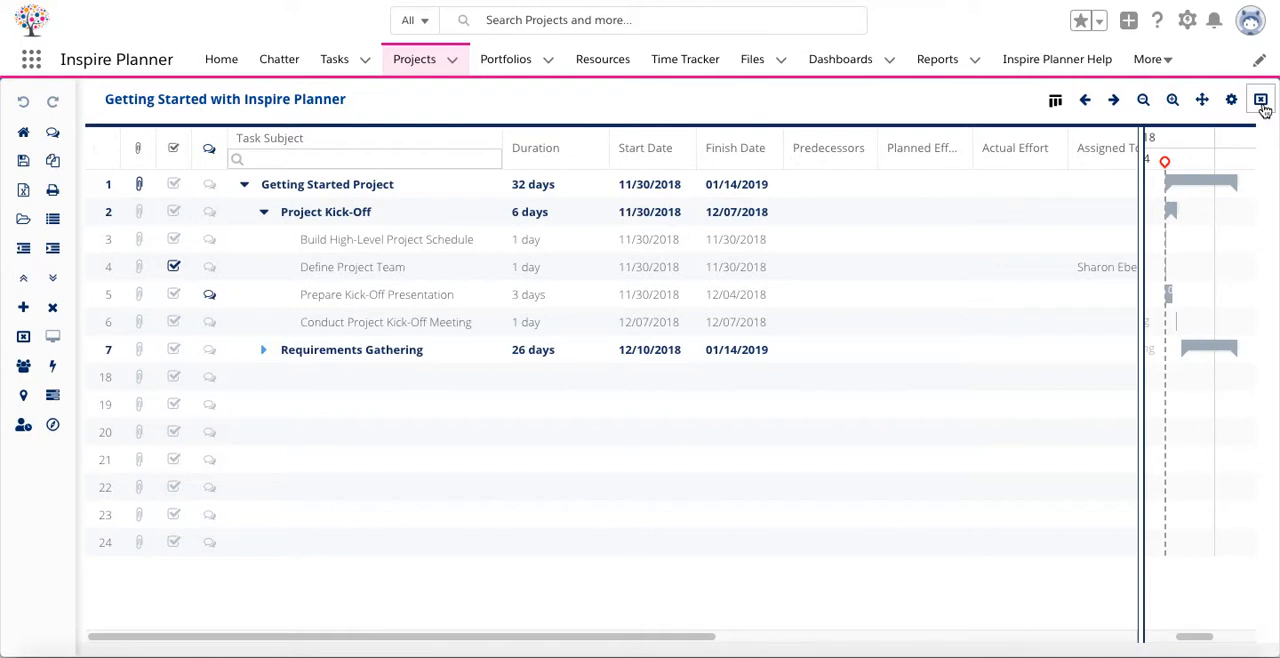
{"action": "mouse_move", "coordinate": [1218, 128]}
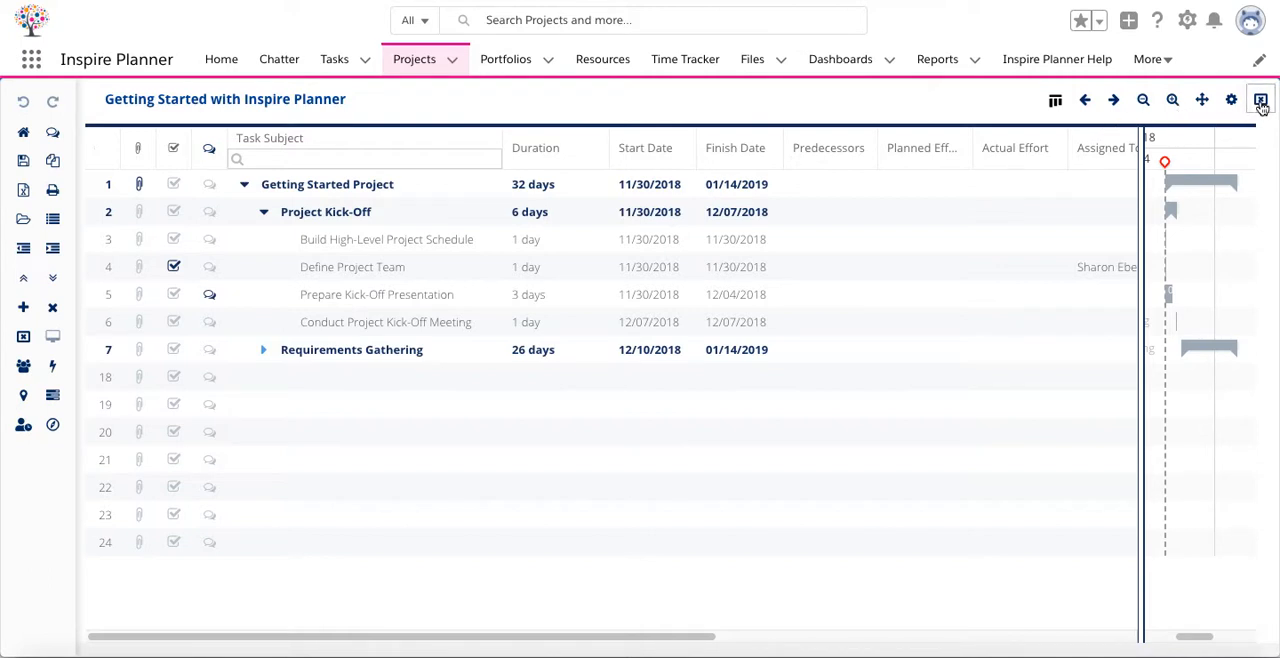
Hide the Gantt chart so the grid shows the Assigned To and Status columns
{"action": "left_click", "coordinate": [1260, 100]}
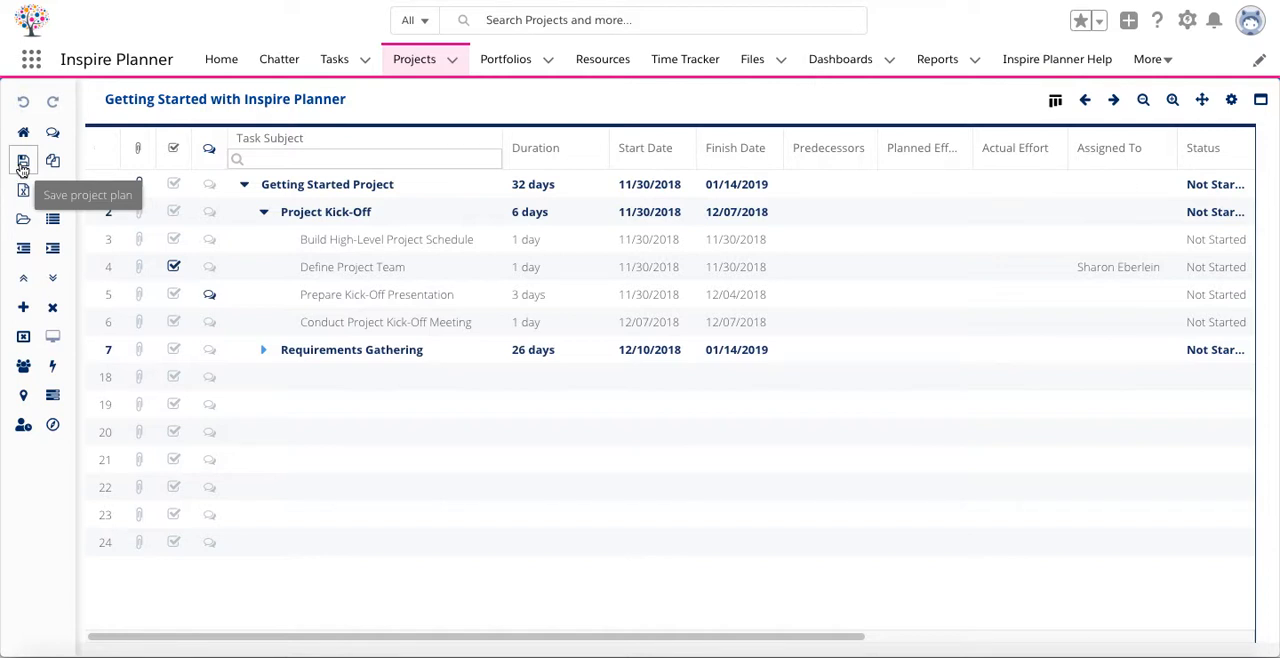
{"action": "mouse_move", "coordinate": [52, 192]}
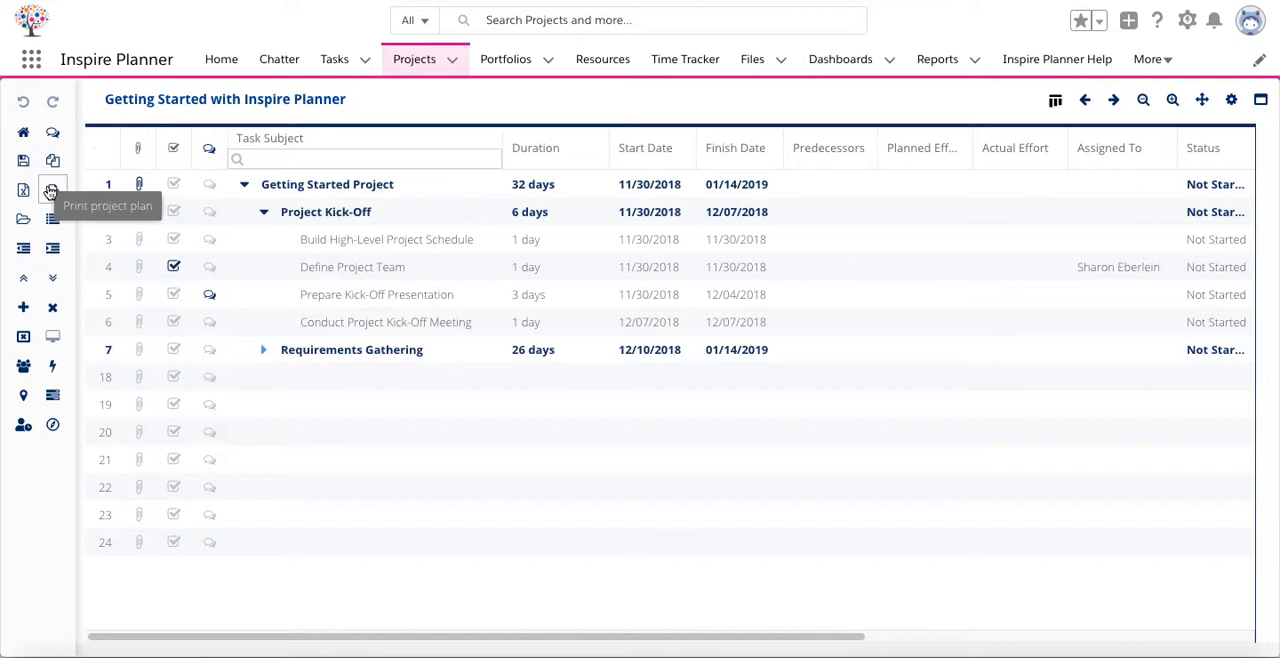
{"action": "mouse_move", "coordinate": [24, 308]}
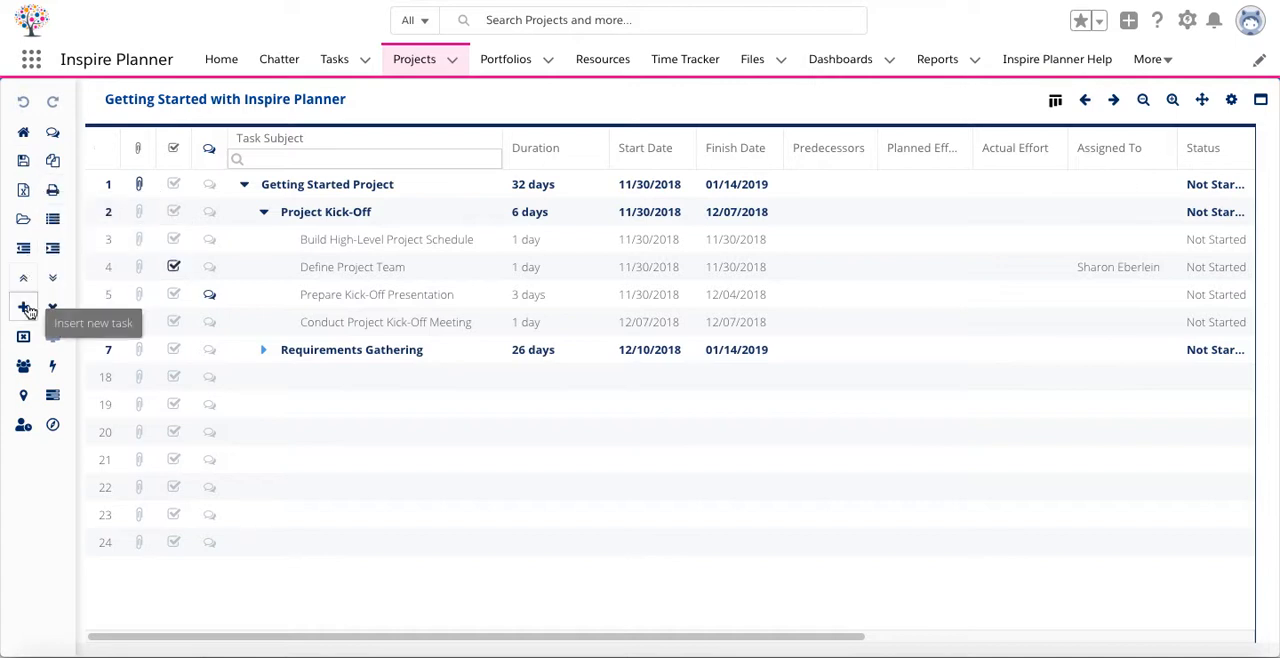
{"action": "mouse_move", "coordinate": [52, 308]}
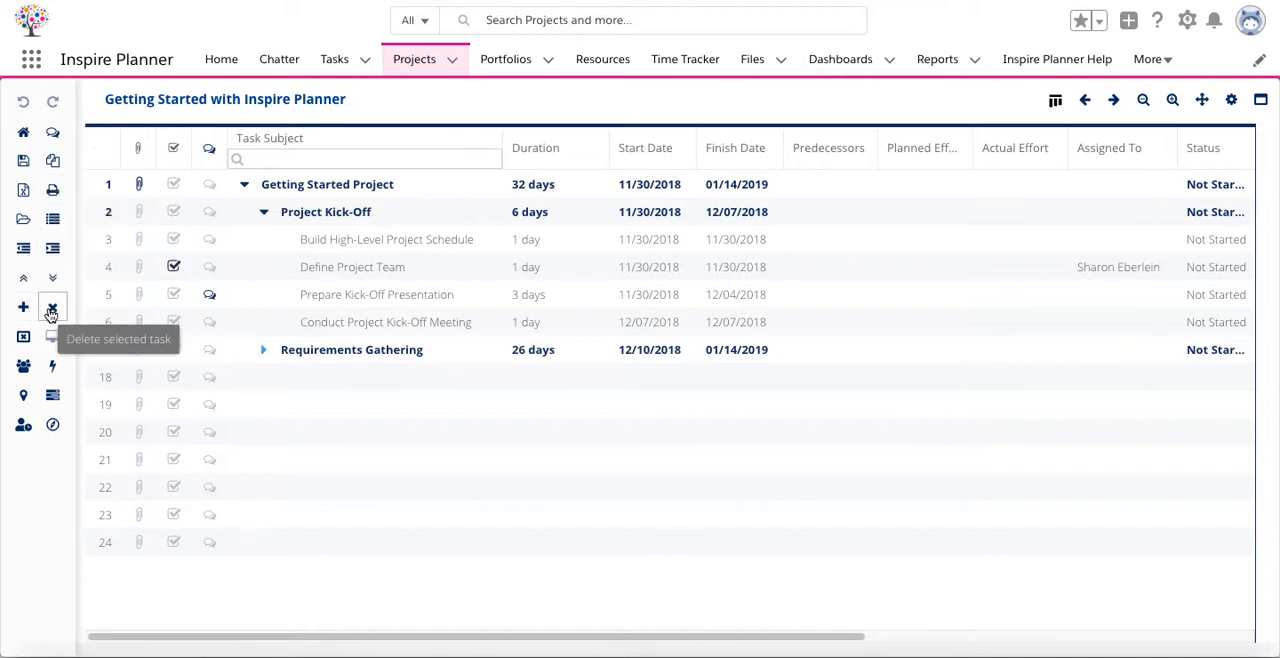
{"action": "mouse_move", "coordinate": [24, 424]}
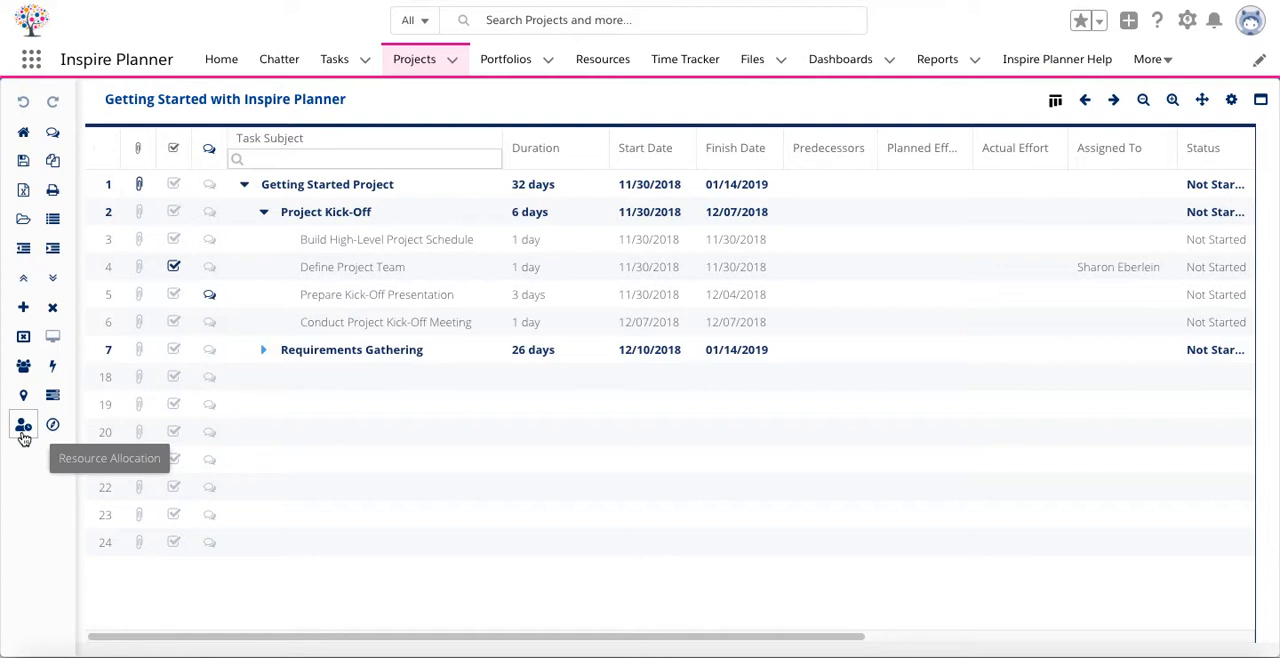
{"action": "mouse_move", "coordinate": [292, 318]}
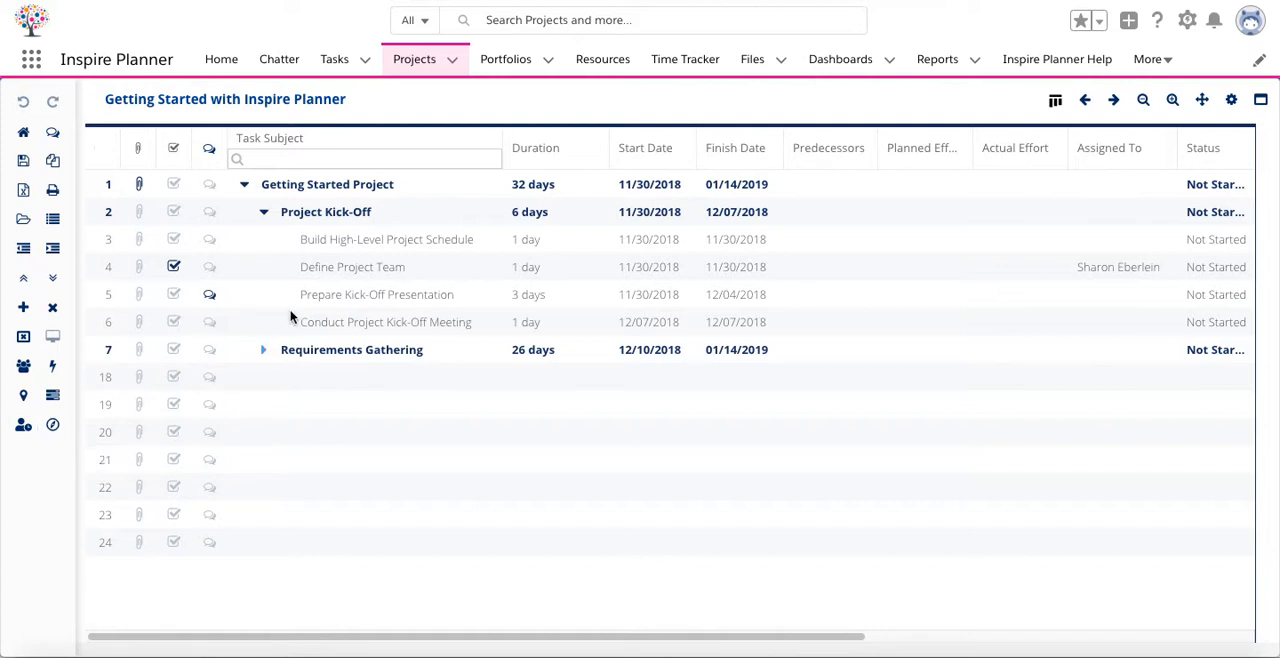
{"action": "mouse_move", "coordinate": [184, 314]}
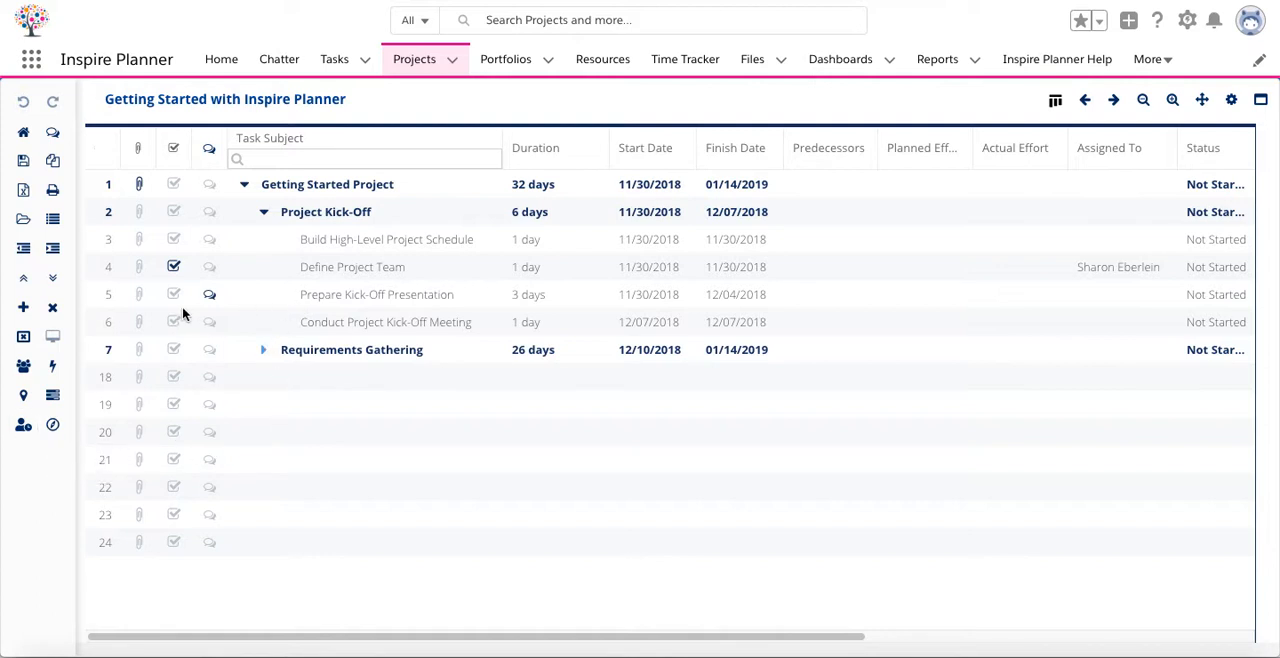
{"action": "mouse_move", "coordinate": [136, 220]}
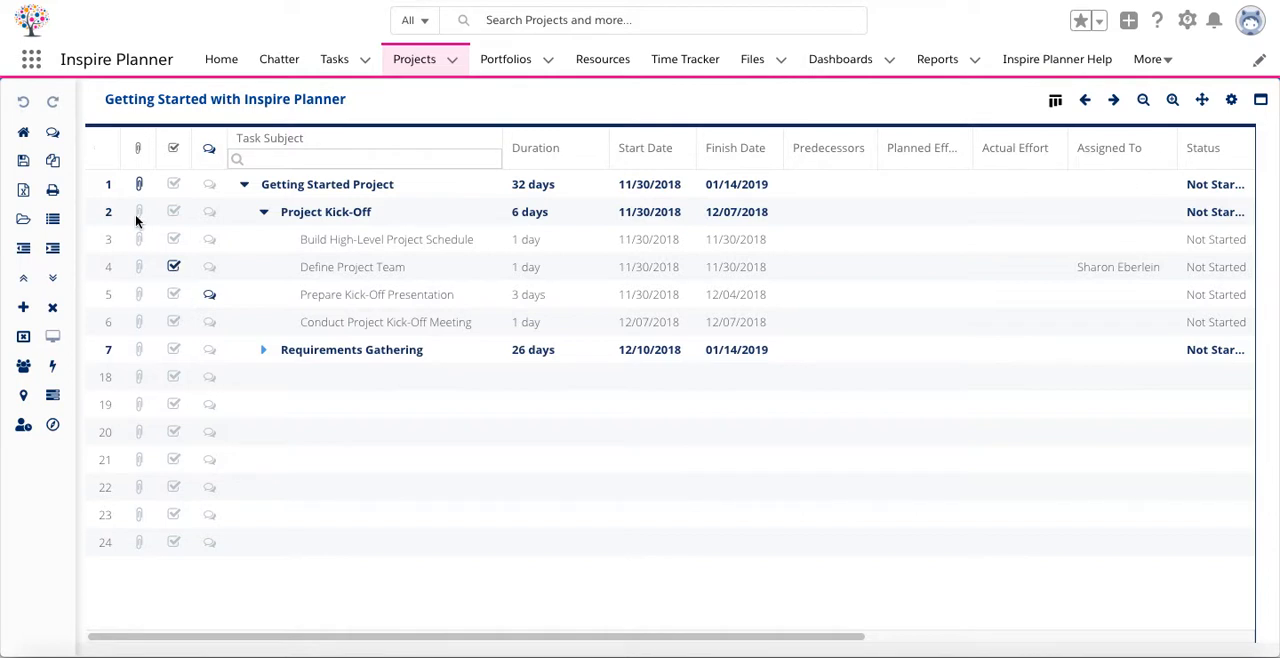
{"action": "mouse_move", "coordinate": [238, 226]}
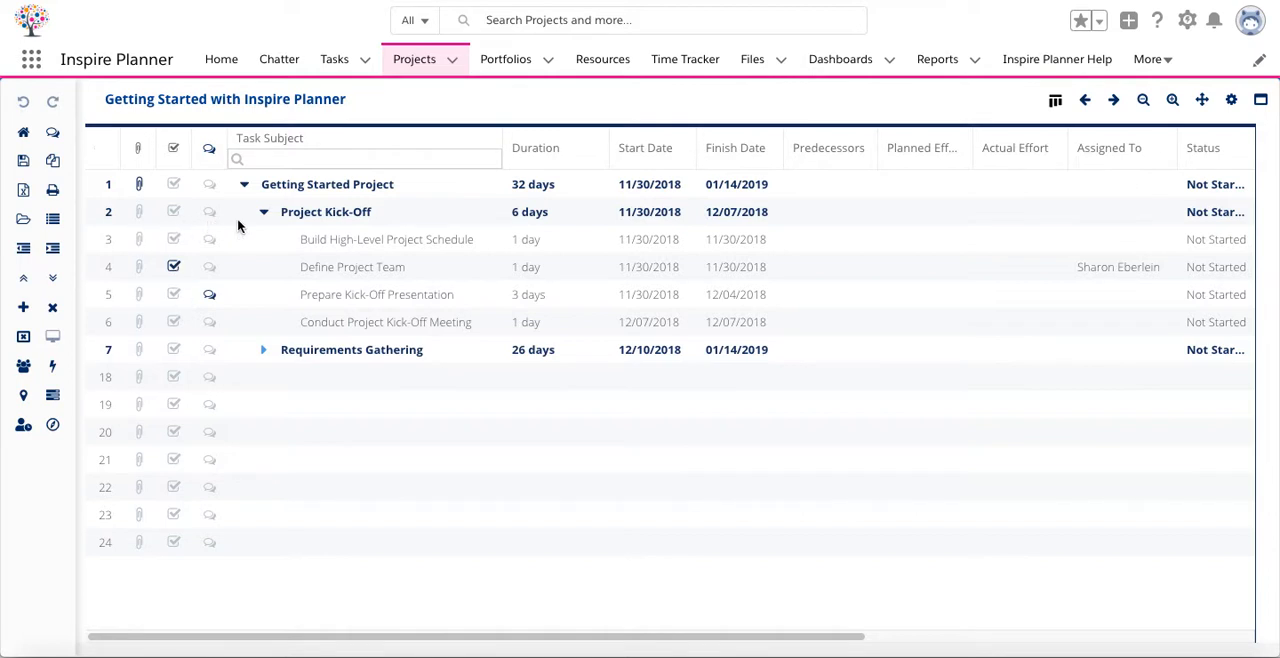
{"action": "mouse_move", "coordinate": [224, 246]}
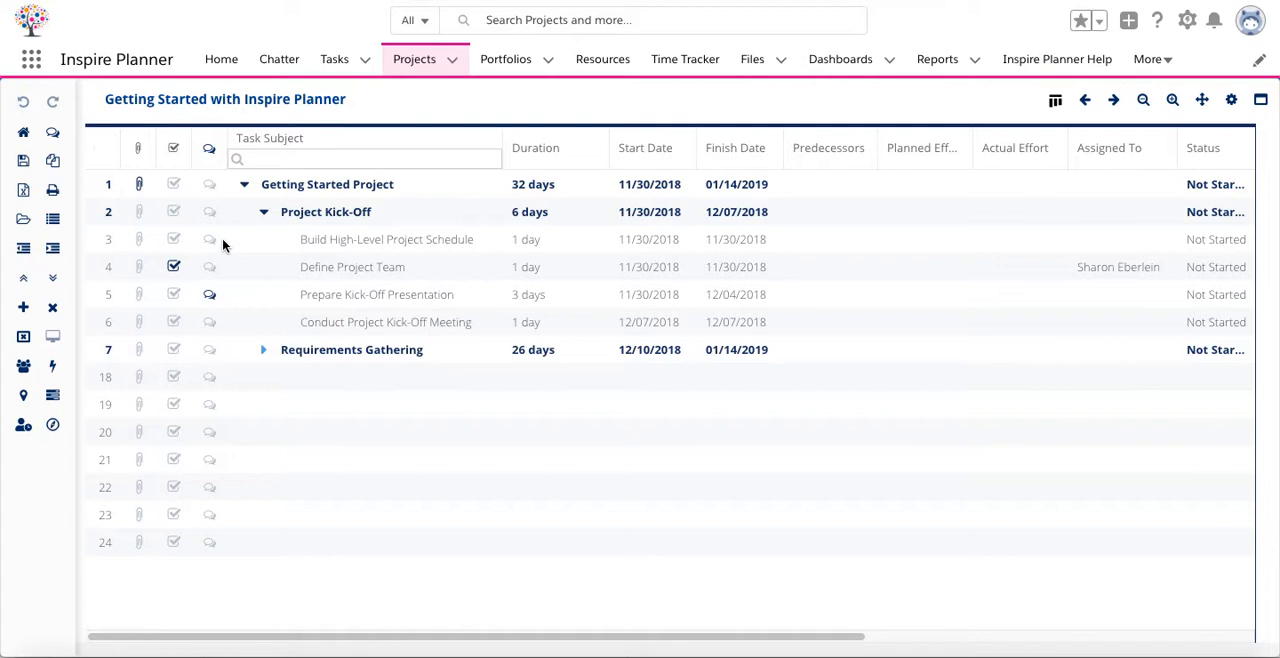
{"action": "mouse_move", "coordinate": [148, 196]}
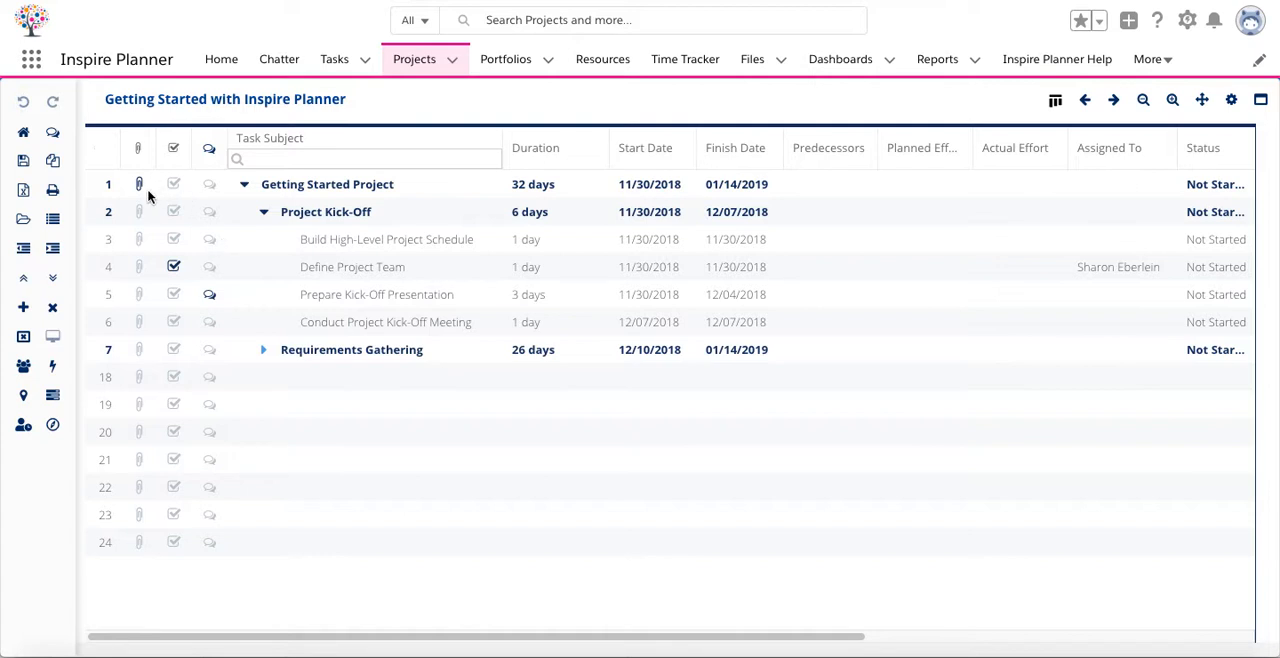
{"action": "mouse_move", "coordinate": [236, 258]}
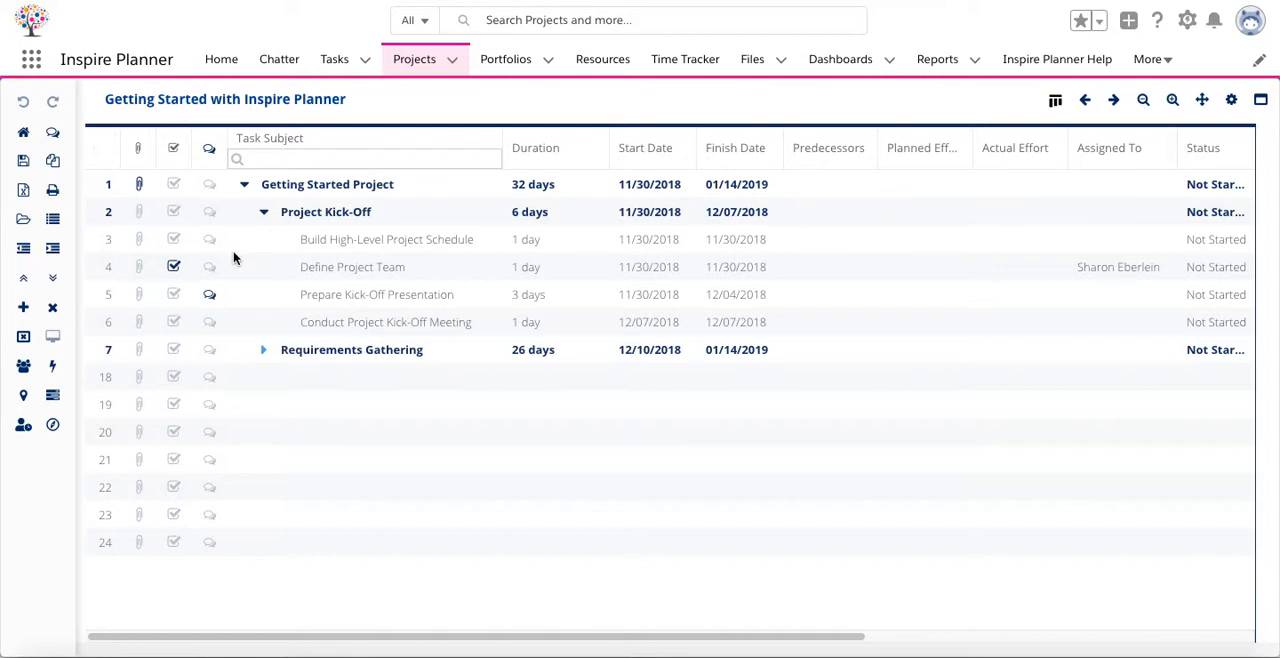
{"action": "mouse_move", "coordinate": [140, 184]}
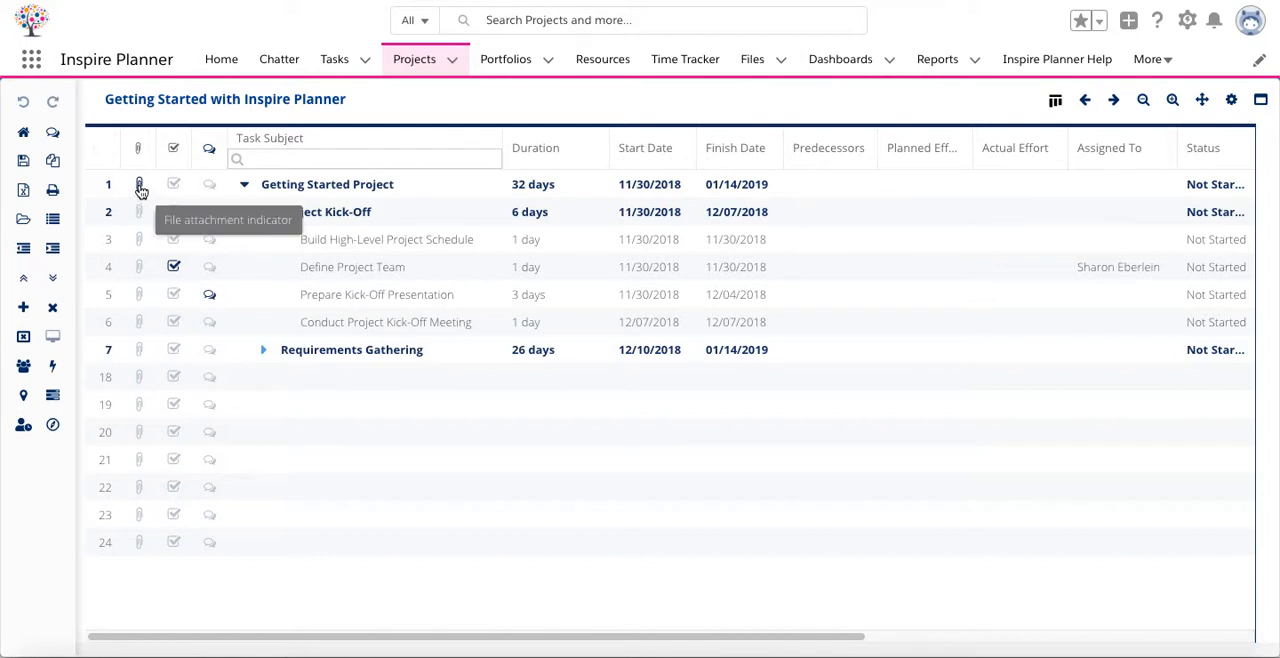
{"action": "left_click", "coordinate": [138, 184]}
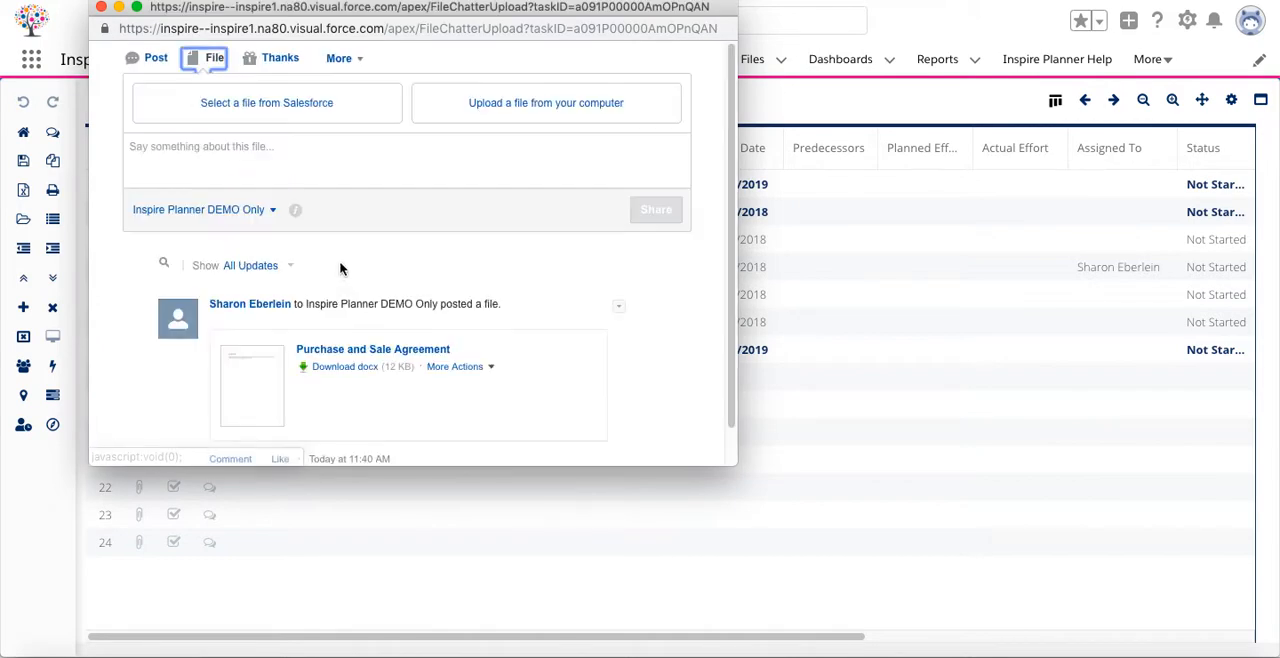
{"action": "mouse_move", "coordinate": [344, 366]}
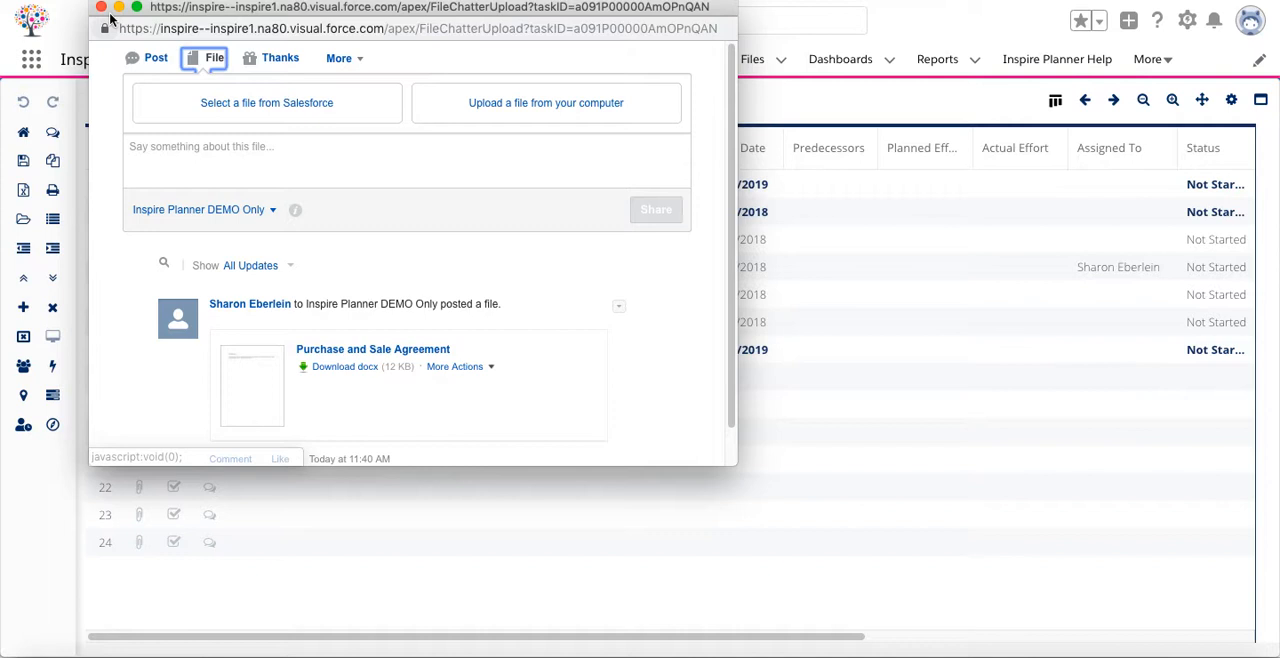
{"action": "left_click", "coordinate": [100, 8]}
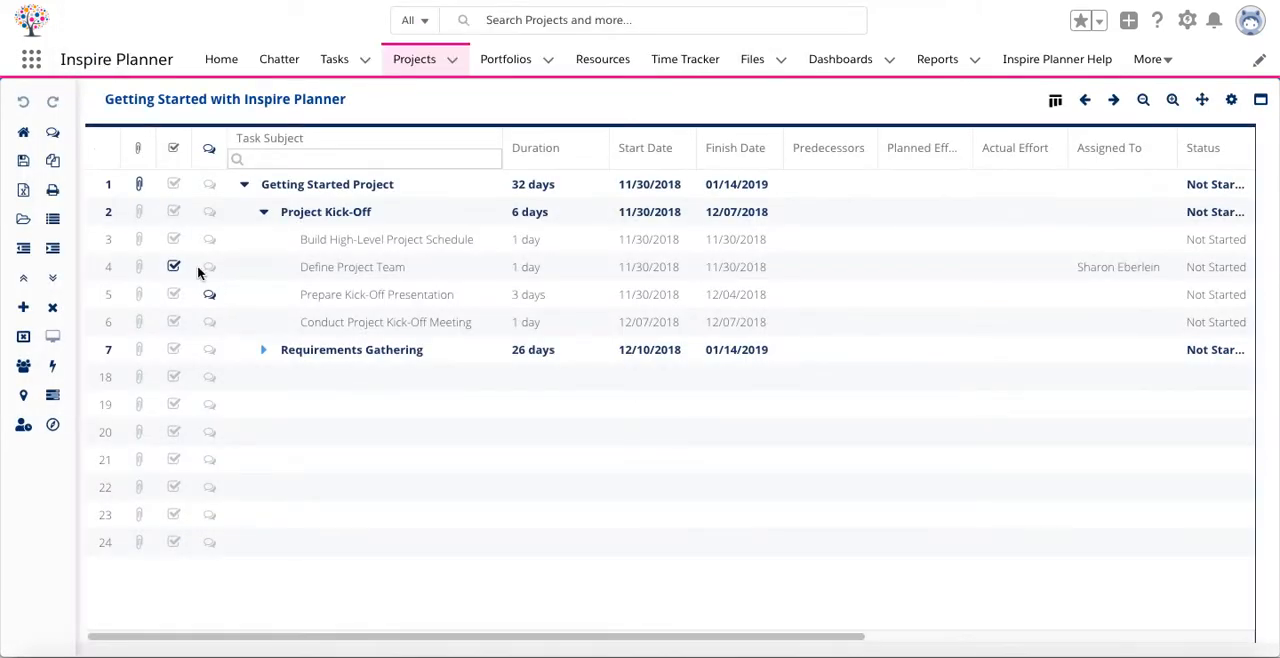
{"action": "mouse_move", "coordinate": [172, 268]}
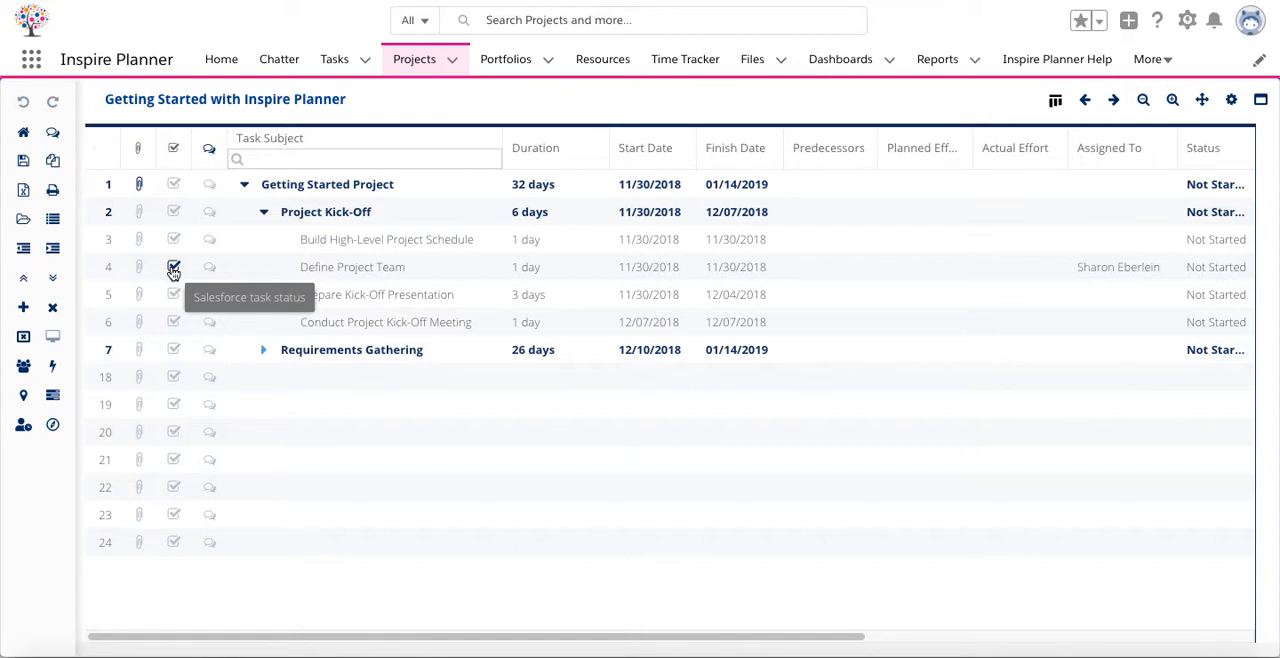
{"action": "left_click", "coordinate": [172, 268]}
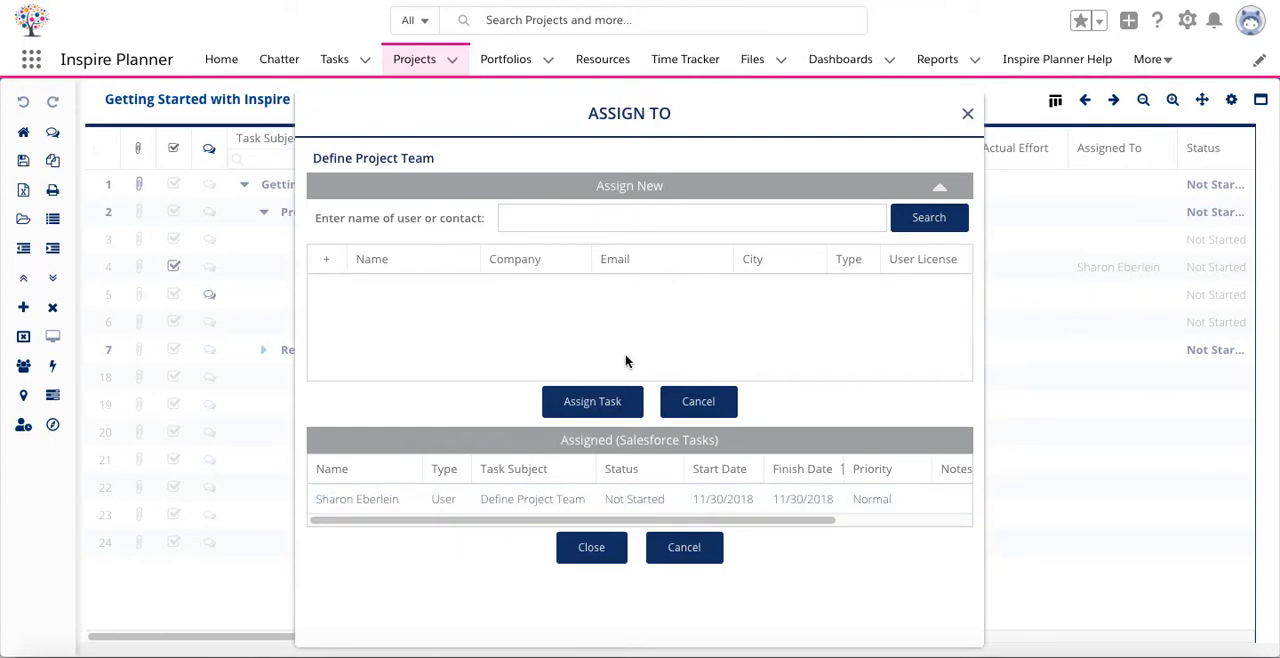
{"action": "mouse_move", "coordinate": [644, 356]}
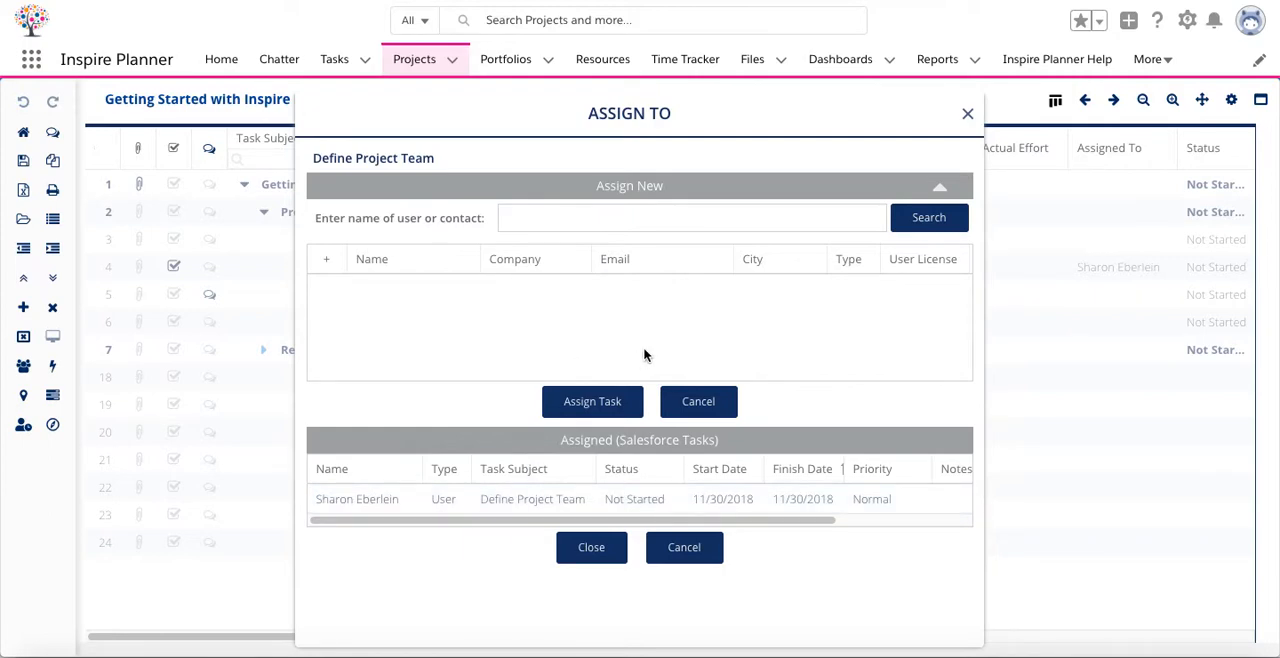
{"action": "left_click", "coordinate": [592, 548]}
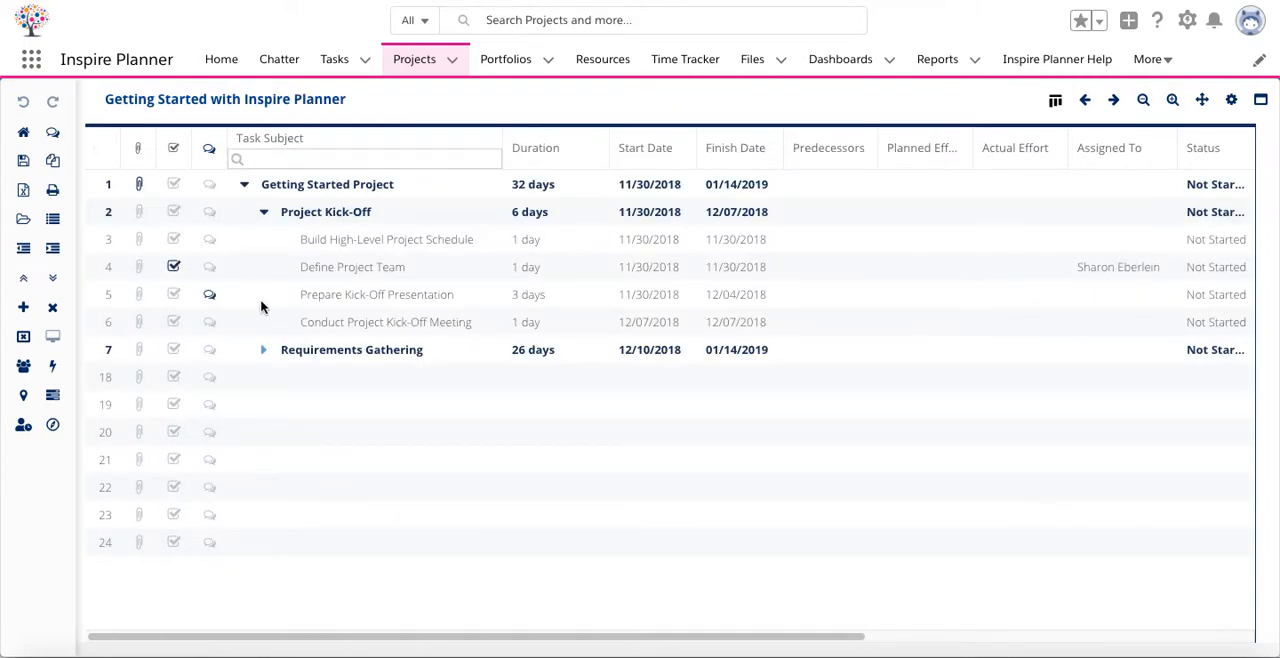
{"action": "mouse_move", "coordinate": [210, 296]}
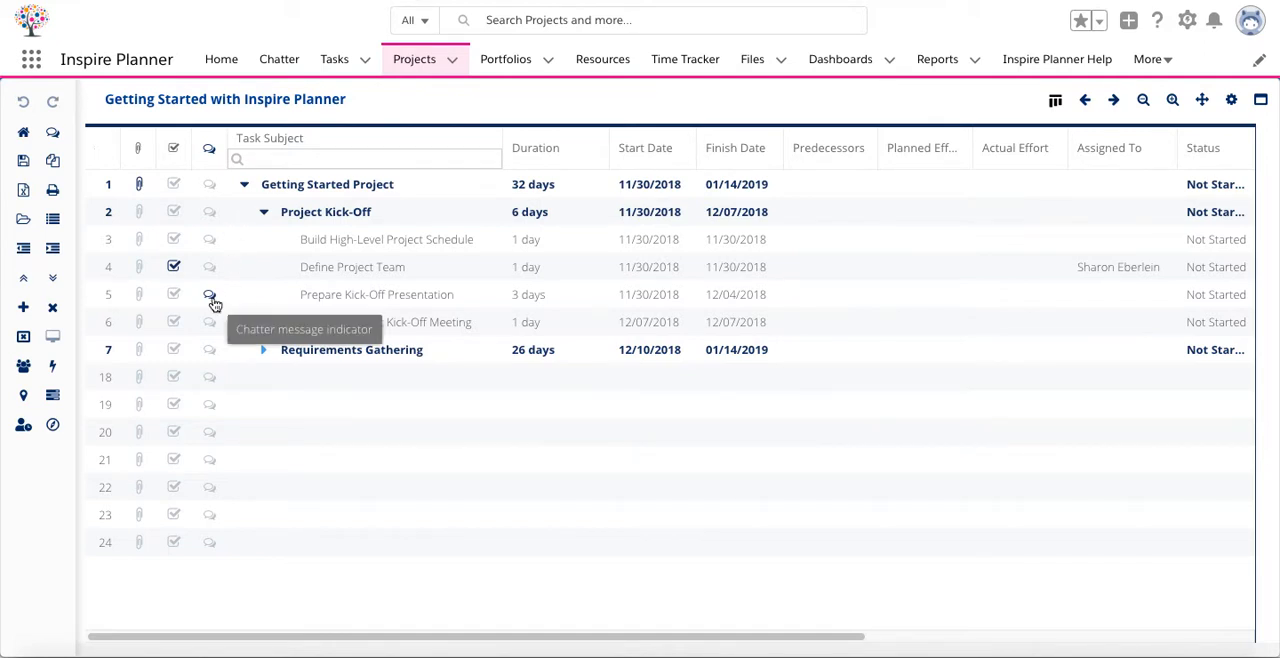
{"action": "left_click", "coordinate": [208, 294]}
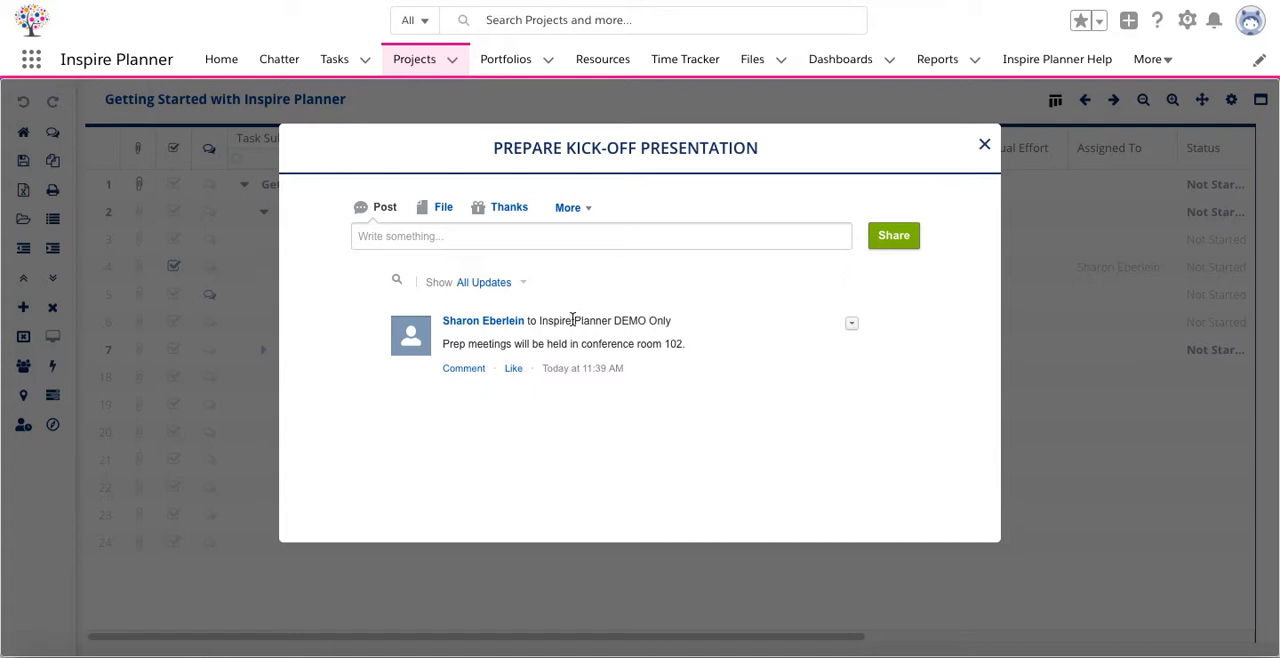
{"action": "mouse_move", "coordinate": [916, 188]}
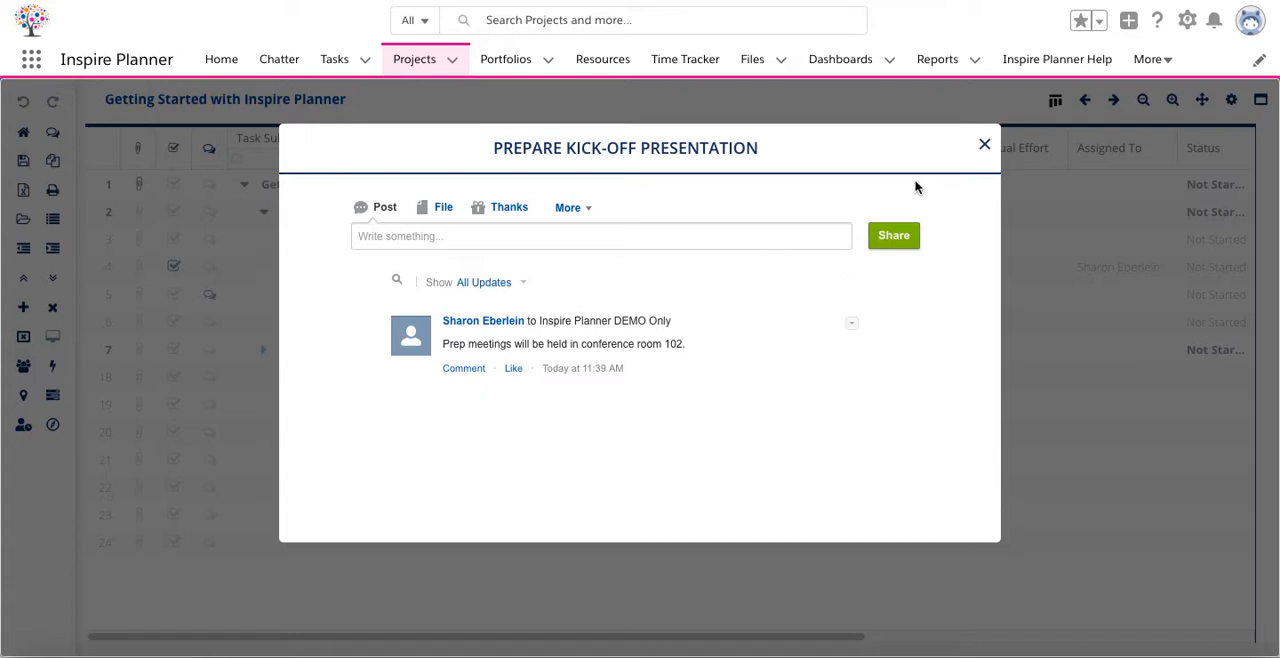
{"action": "left_click", "coordinate": [984, 144]}
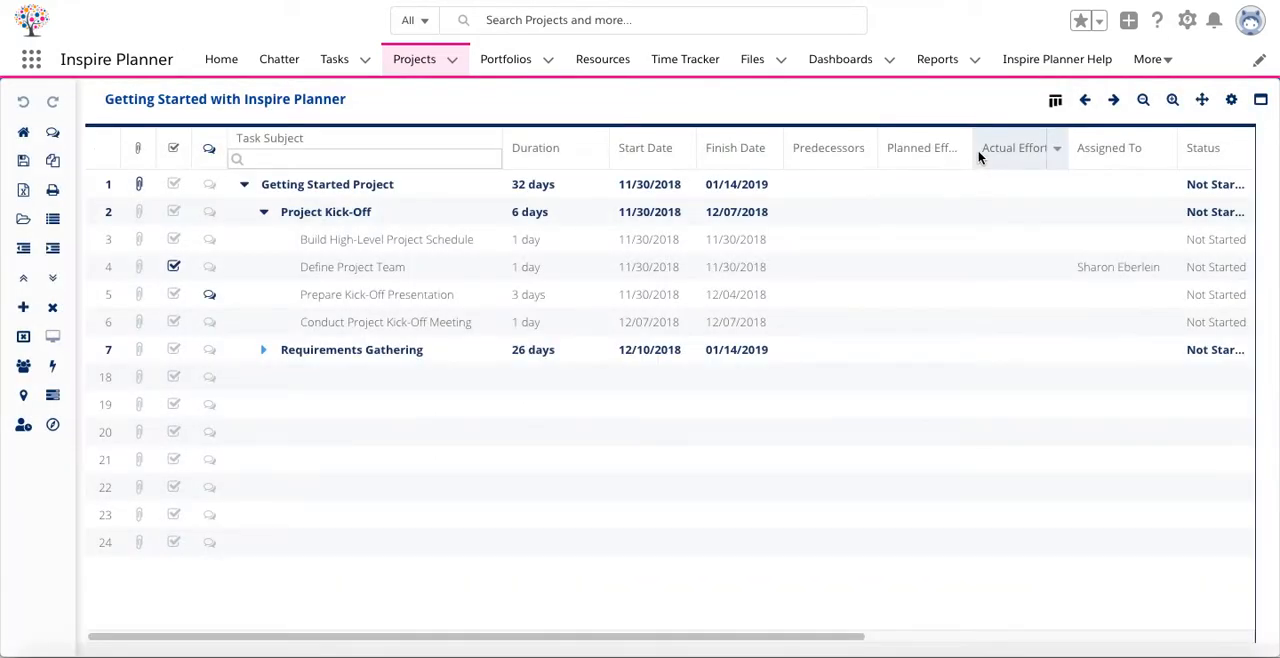
{"action": "mouse_move", "coordinate": [584, 442]}
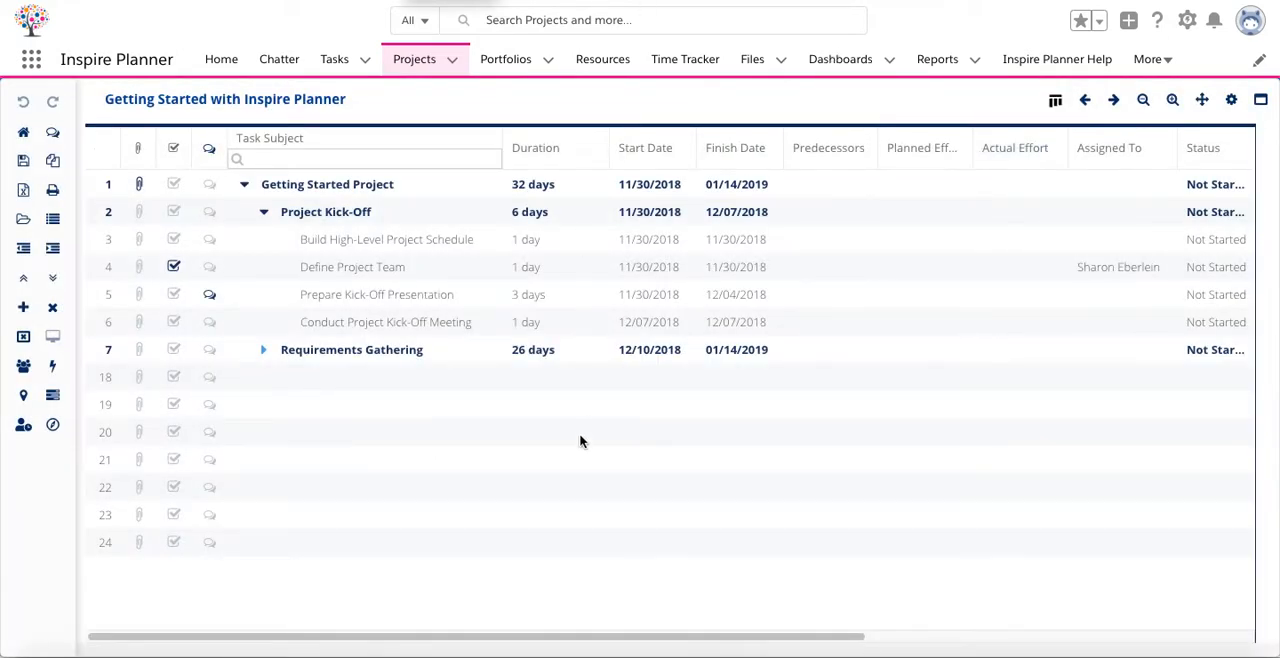
{"action": "mouse_move", "coordinate": [660, 648]}
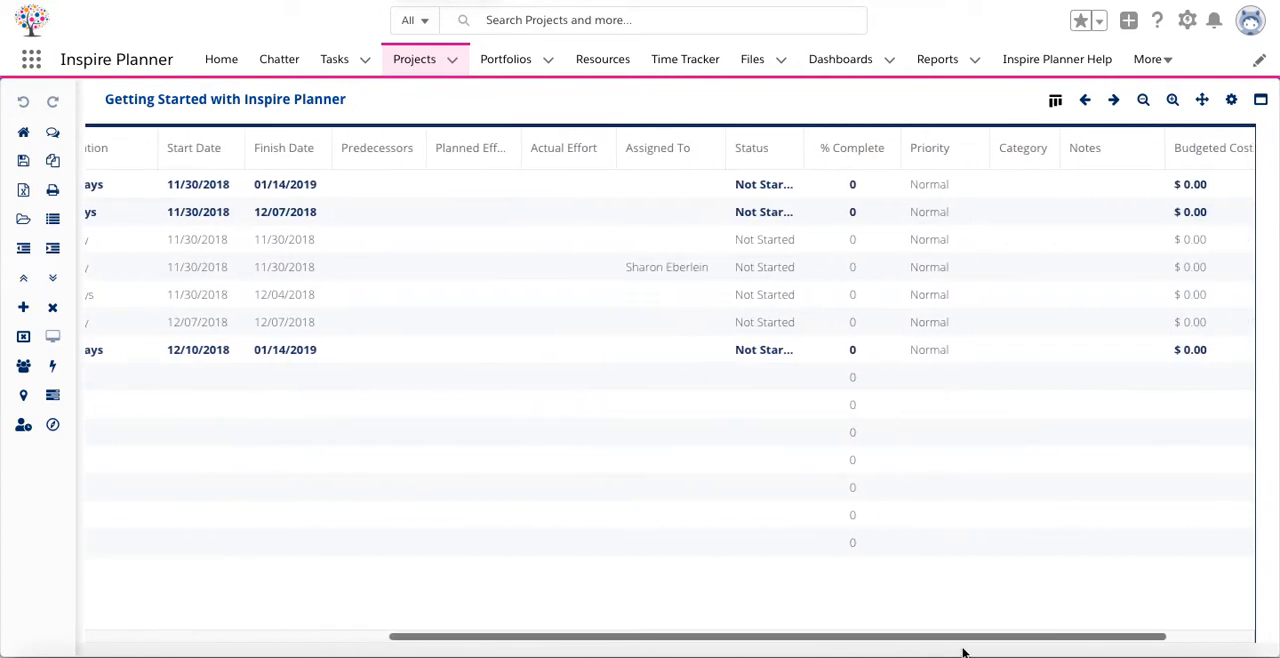
{"action": "scroll", "scroll_direction": "right", "scroll_amount": 3}
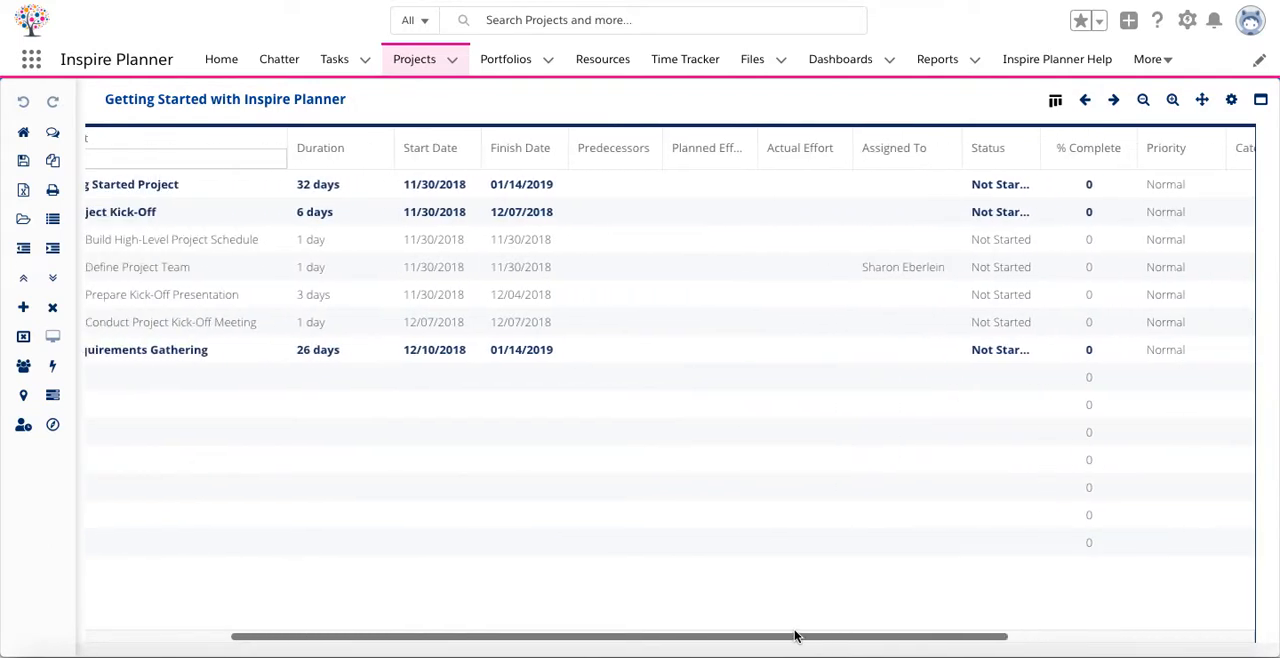
{"action": "scroll", "scroll_direction": "left", "scroll_amount": 3}
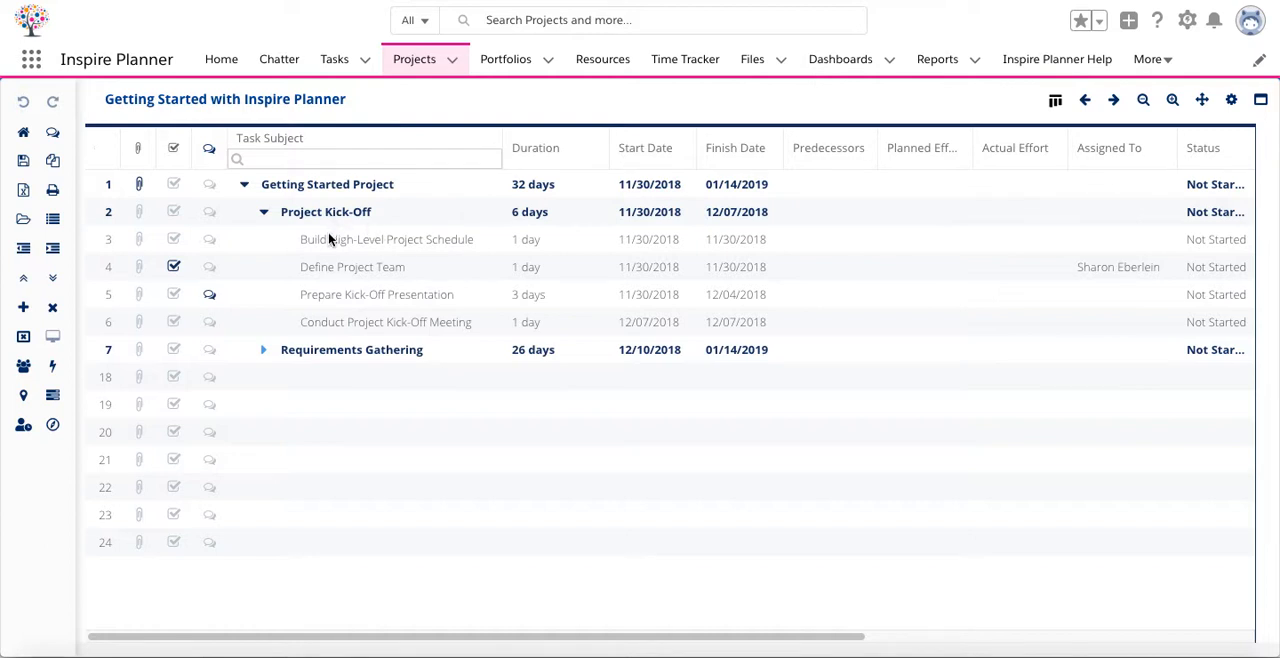
{"action": "mouse_move", "coordinate": [384, 300]}
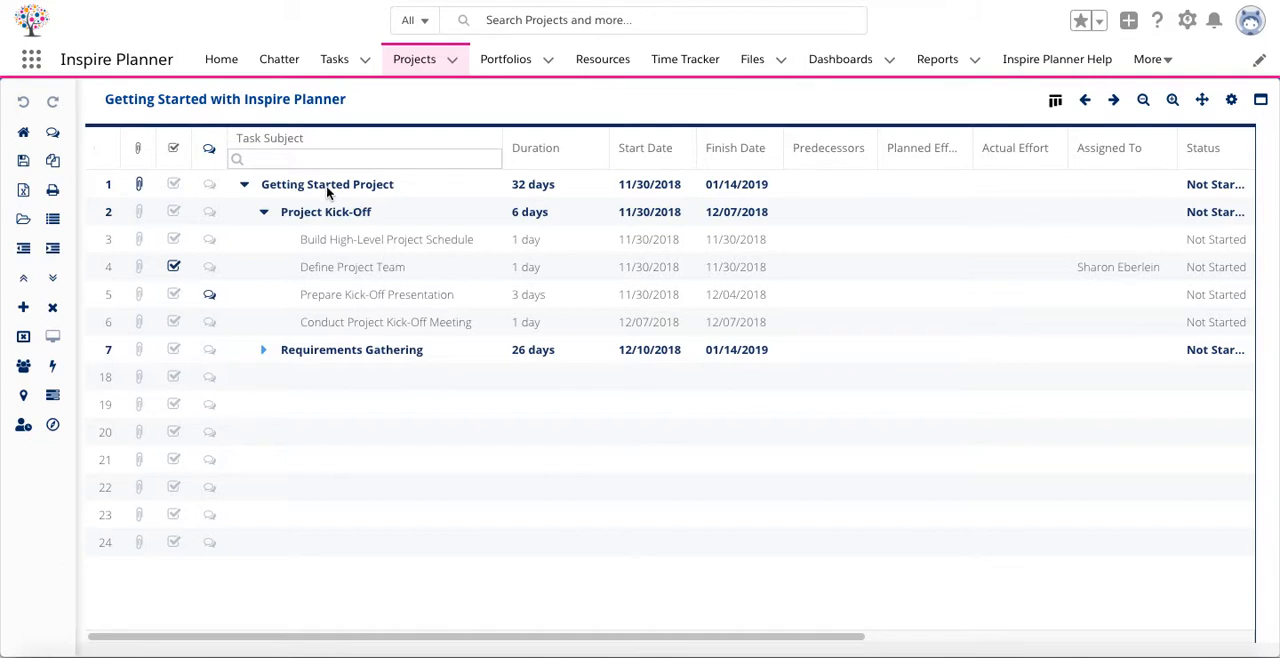
{"action": "mouse_move", "coordinate": [388, 192]}
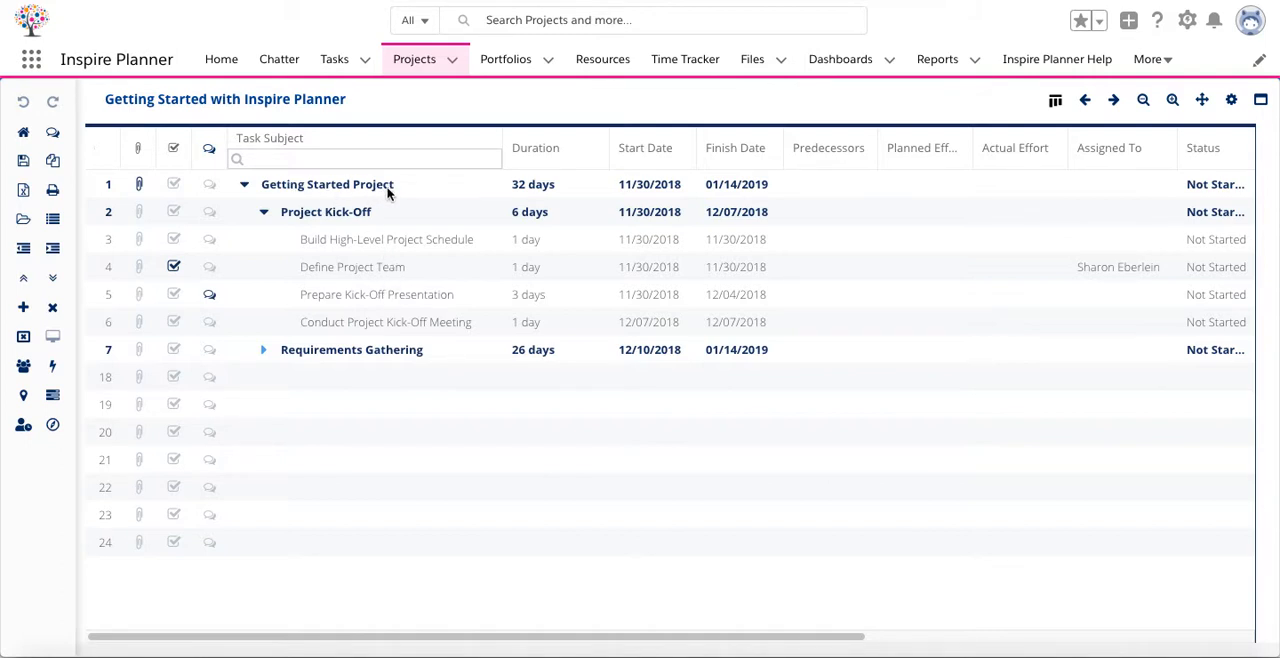
{"action": "mouse_move", "coordinate": [380, 218]}
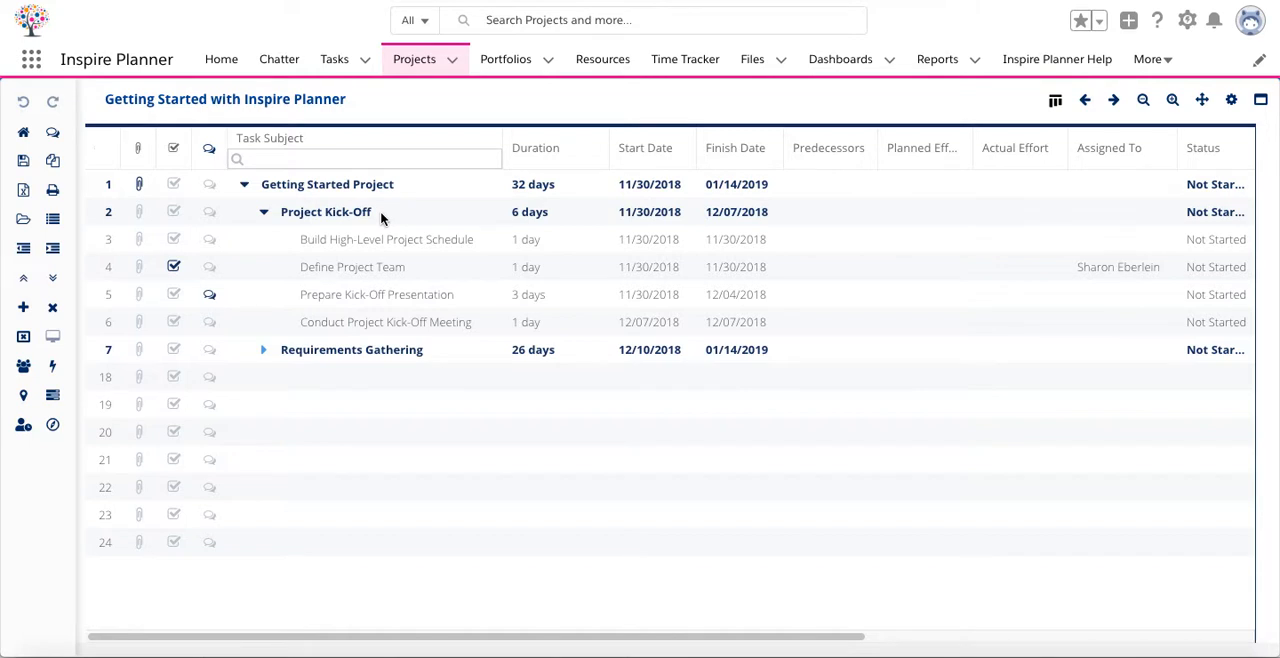
{"action": "mouse_move", "coordinate": [286, 232]}
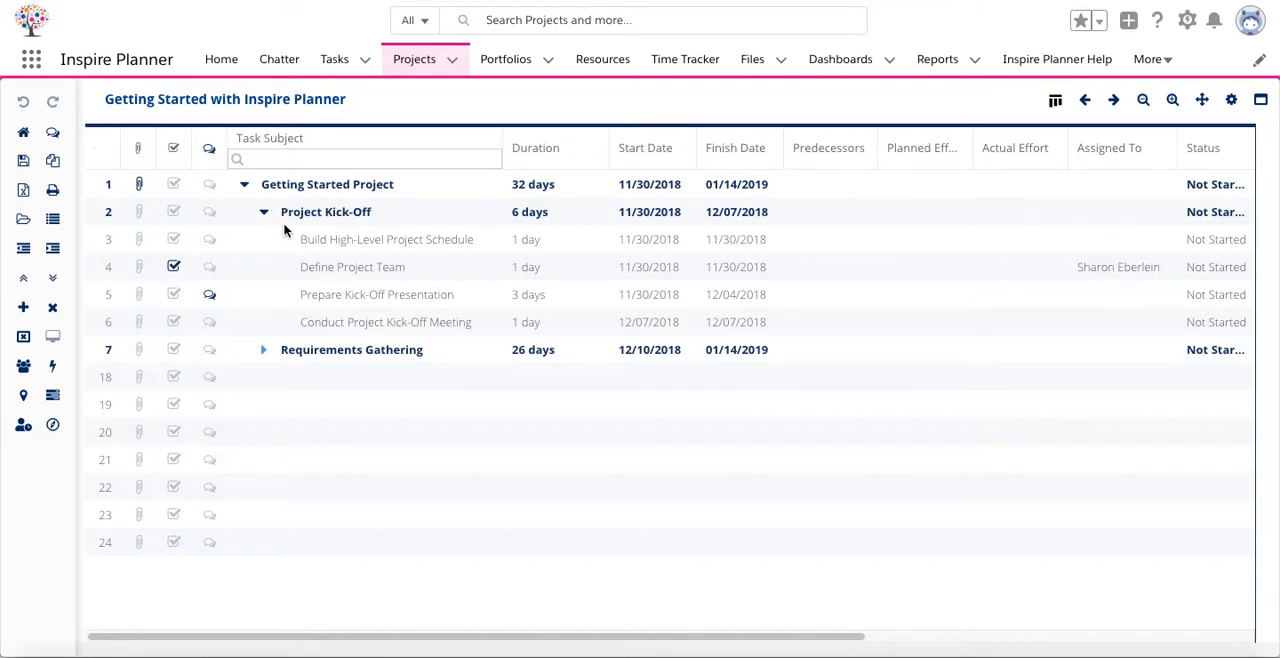
{"action": "mouse_move", "coordinate": [288, 240]}
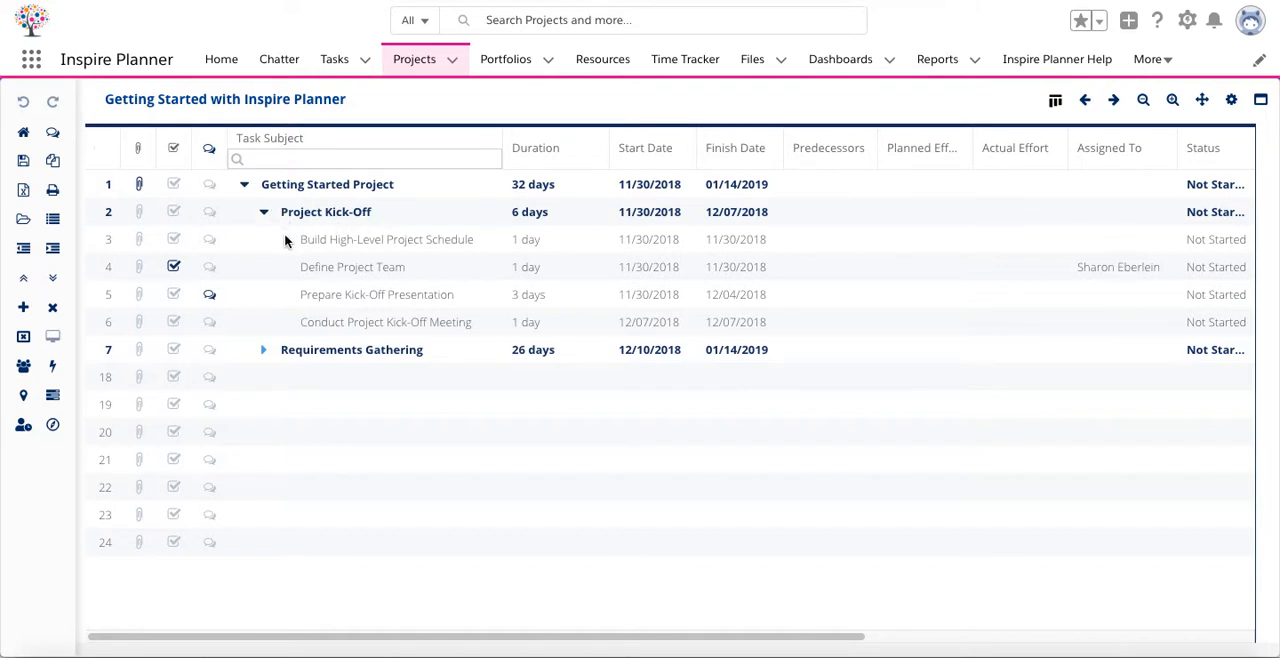
{"action": "mouse_move", "coordinate": [294, 370]}
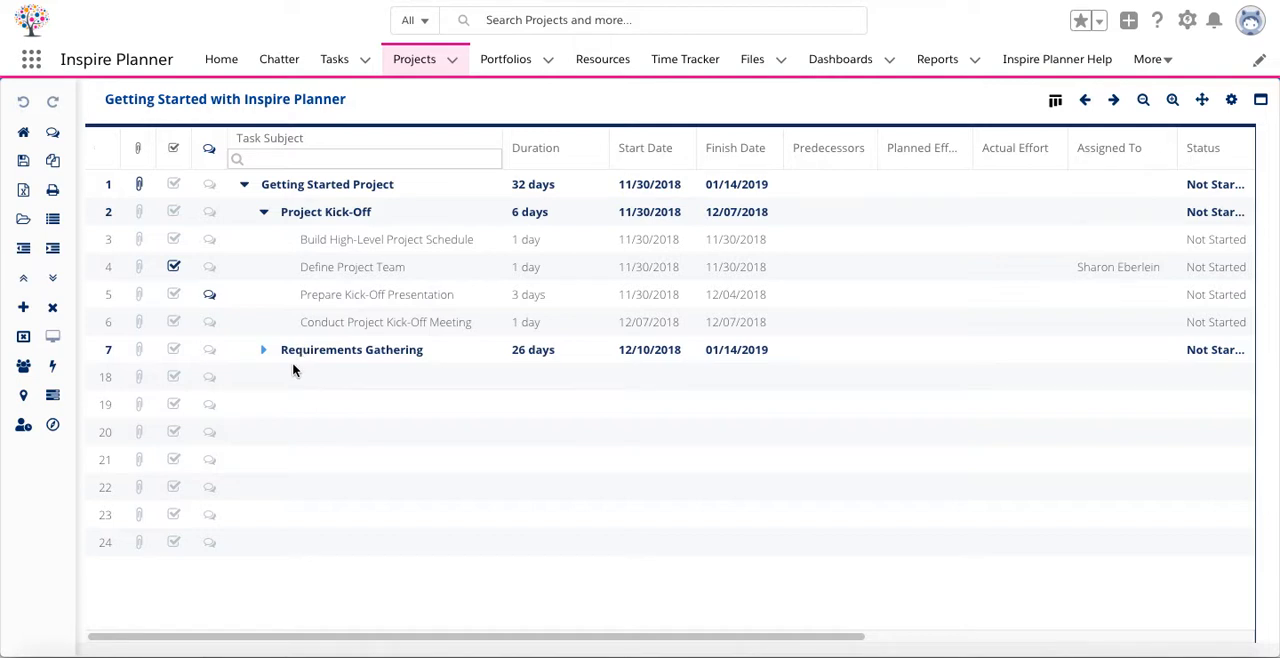
{"action": "mouse_move", "coordinate": [330, 228]}
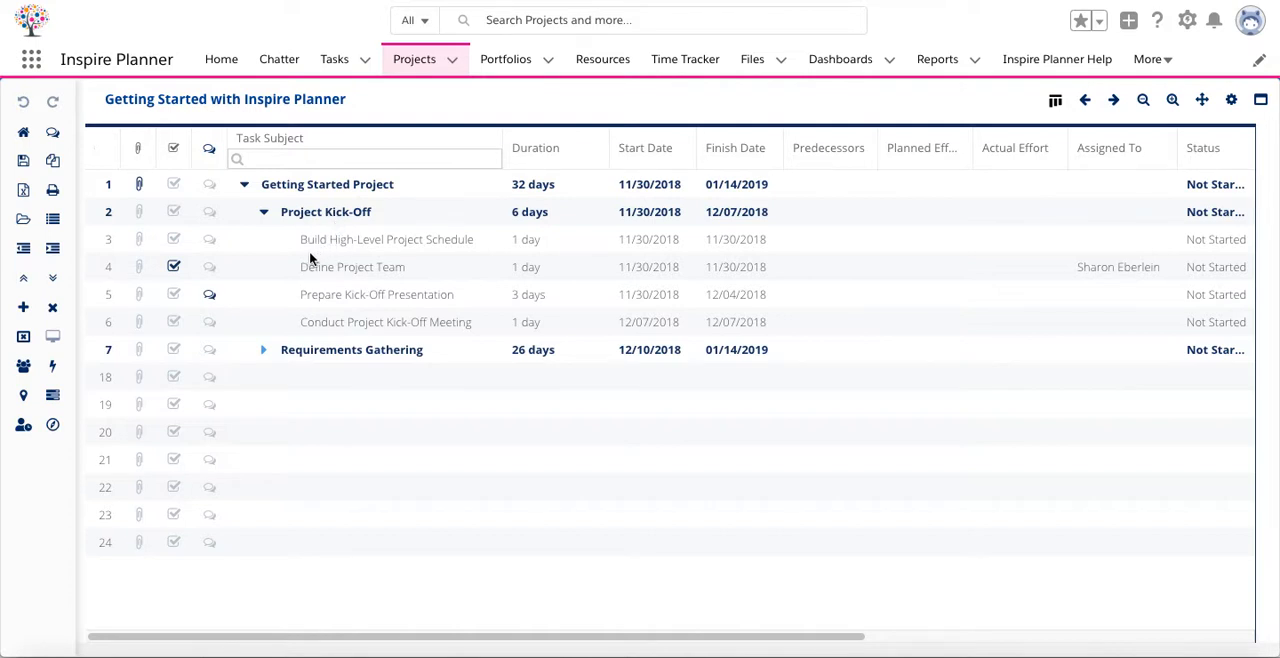
{"action": "mouse_move", "coordinate": [380, 326]}
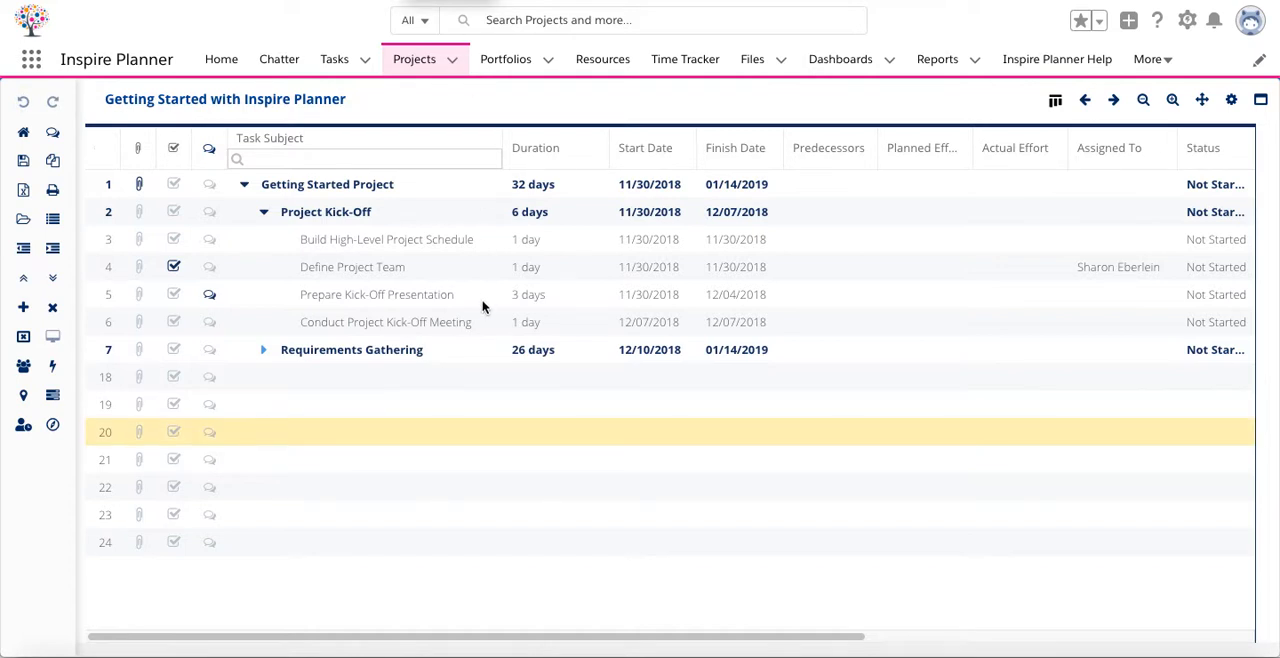
{"action": "mouse_move", "coordinate": [436, 212]}
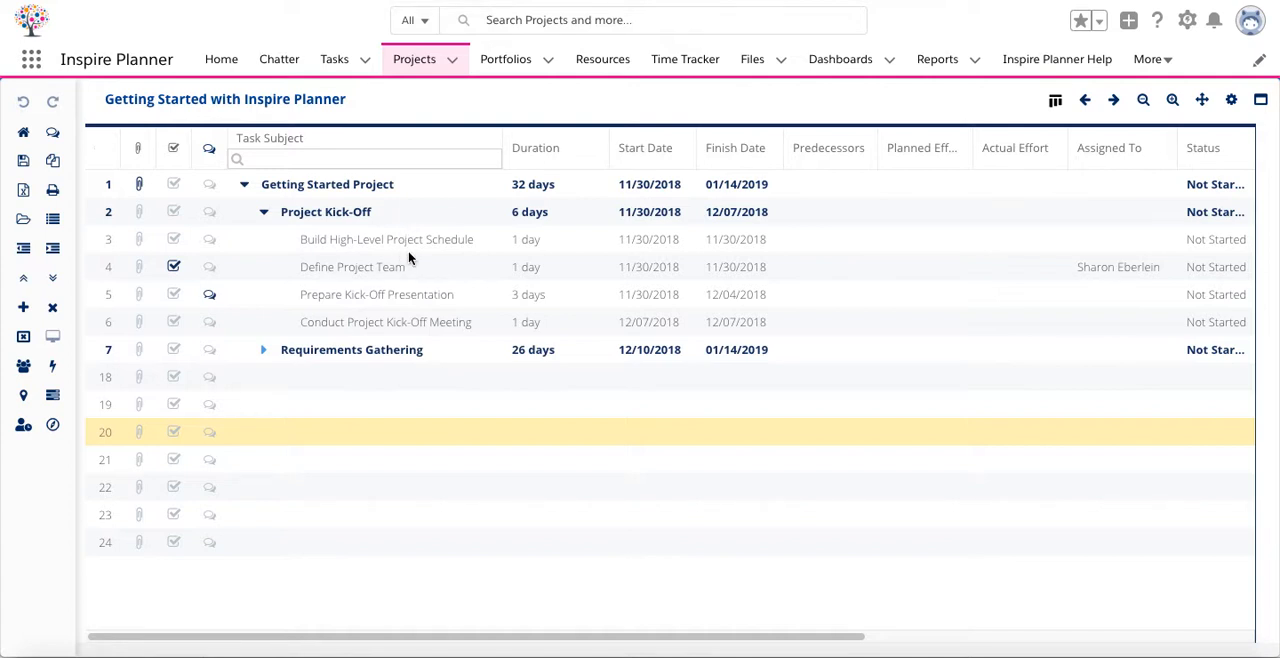
{"action": "mouse_move", "coordinate": [404, 304]}
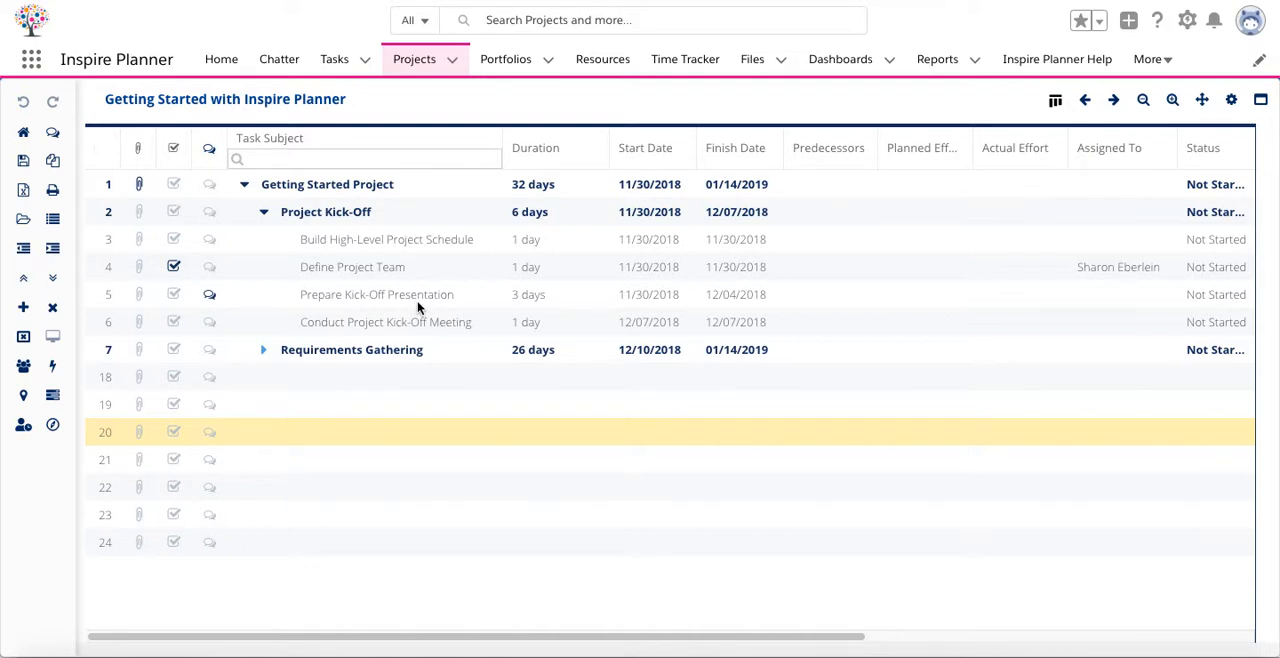
{"action": "mouse_move", "coordinate": [430, 248]}
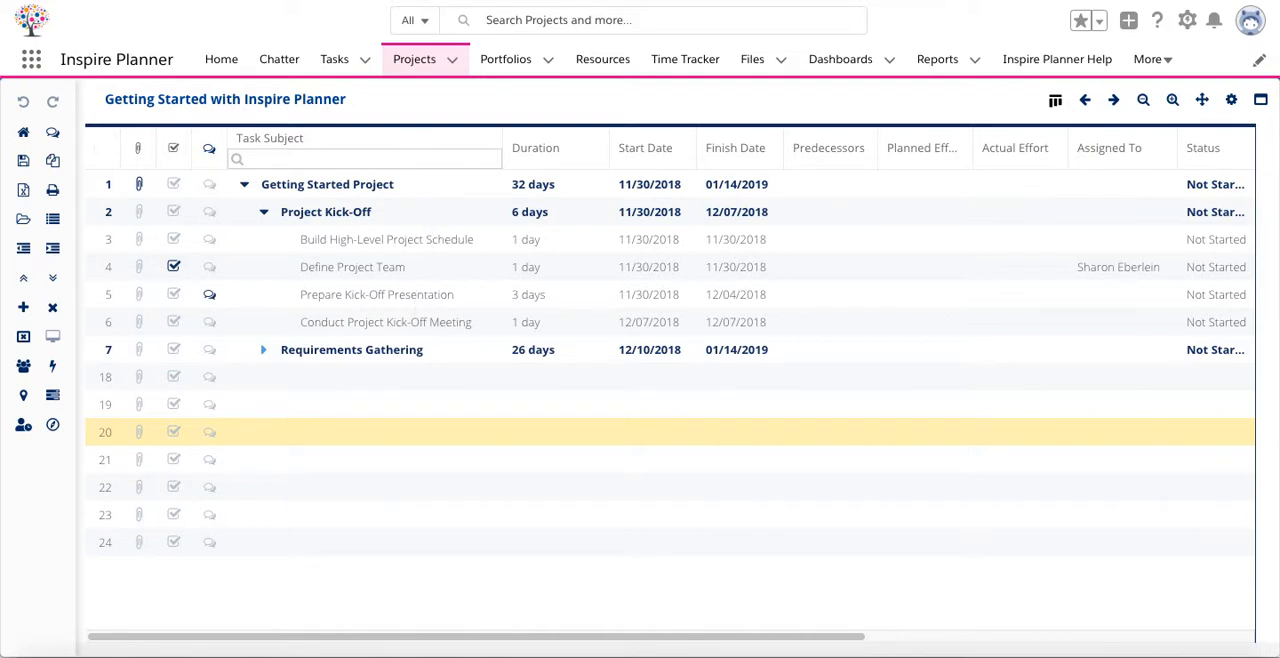
{"action": "mouse_move", "coordinate": [540, 300]}
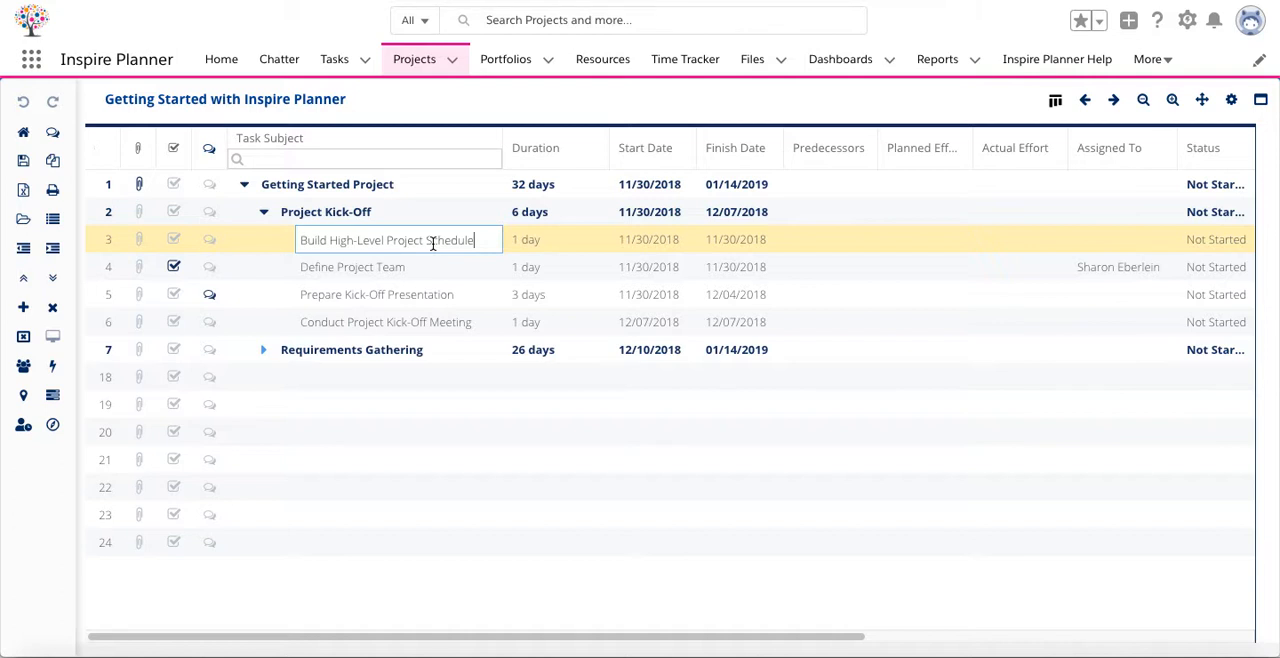
Set the Build High-Level Project Schedule start date to December 3, 2018 via the calendar
{"action": "left_click", "coordinate": [530, 432]}
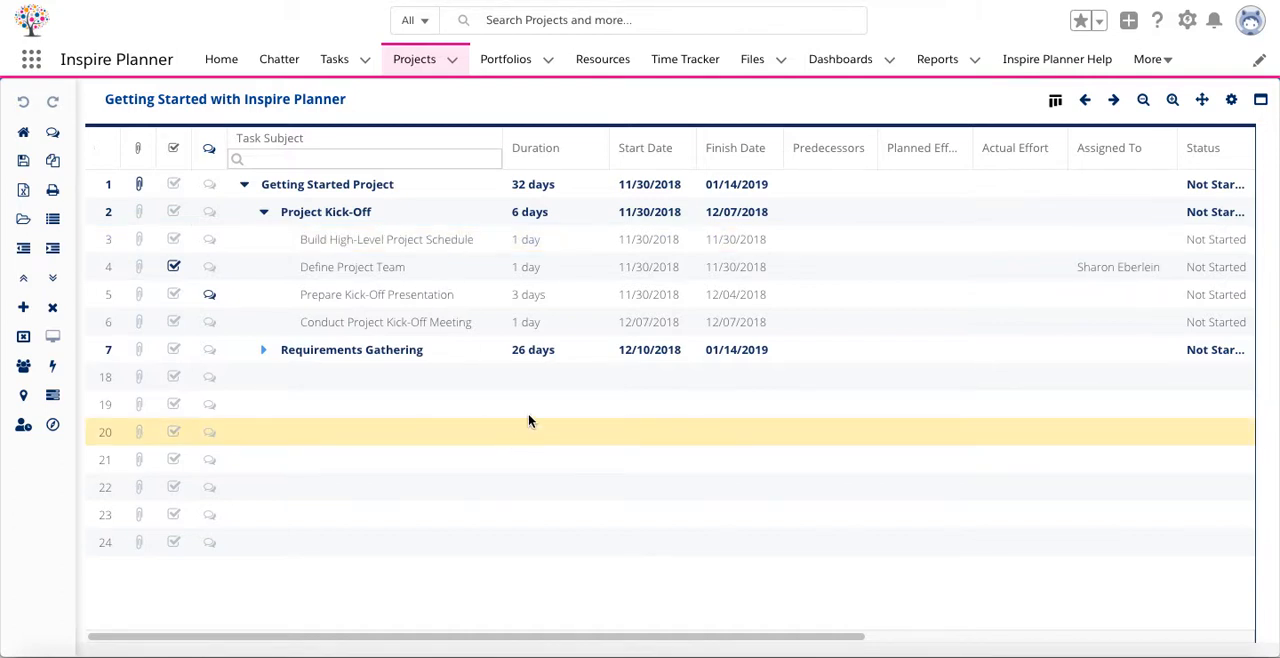
{"action": "mouse_move", "coordinate": [670, 244]}
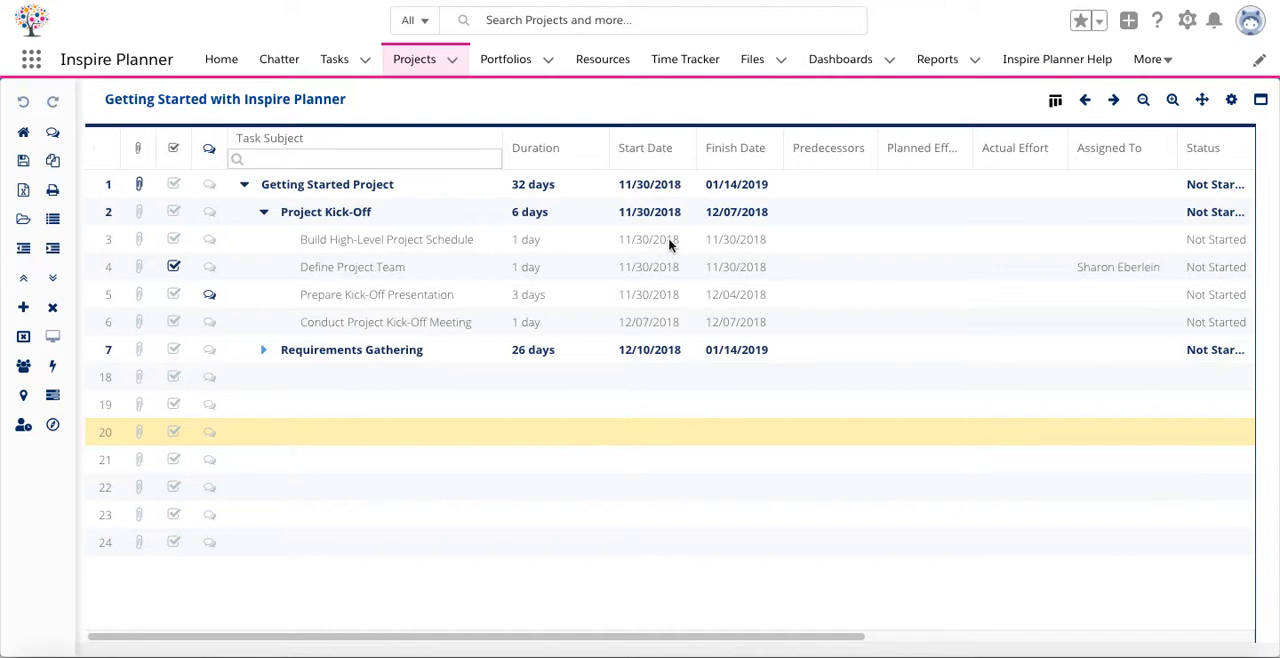
{"action": "left_click", "coordinate": [648, 240]}
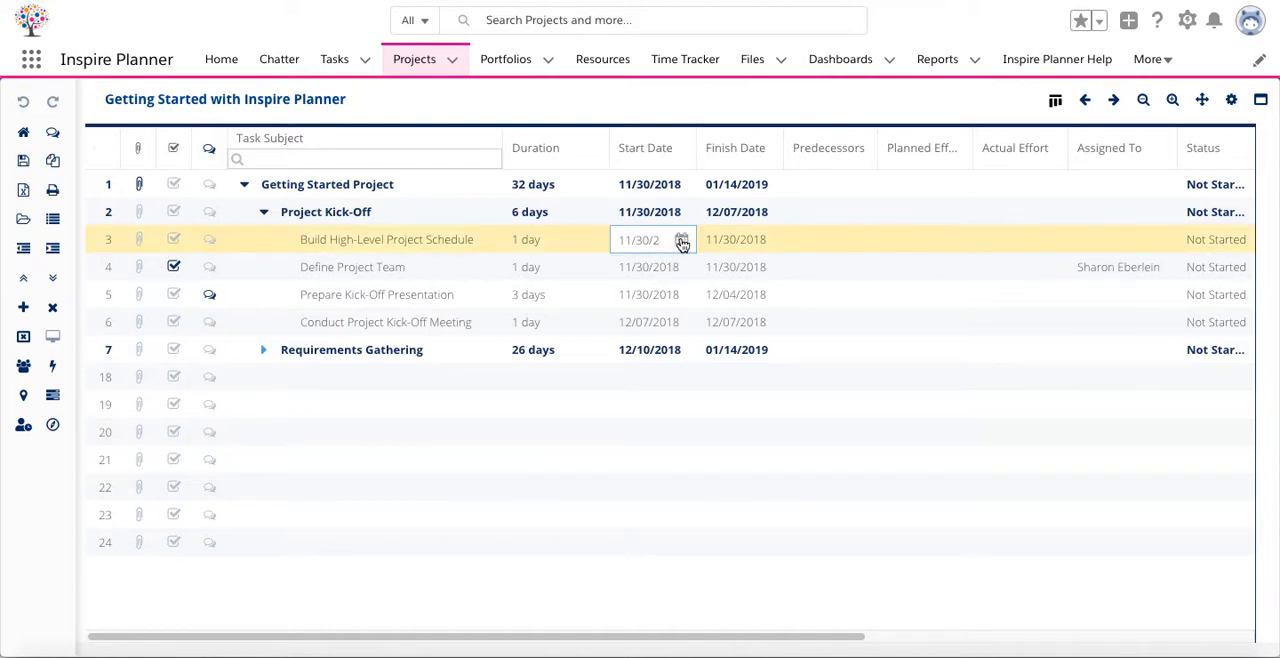
{"action": "left_click", "coordinate": [684, 240]}
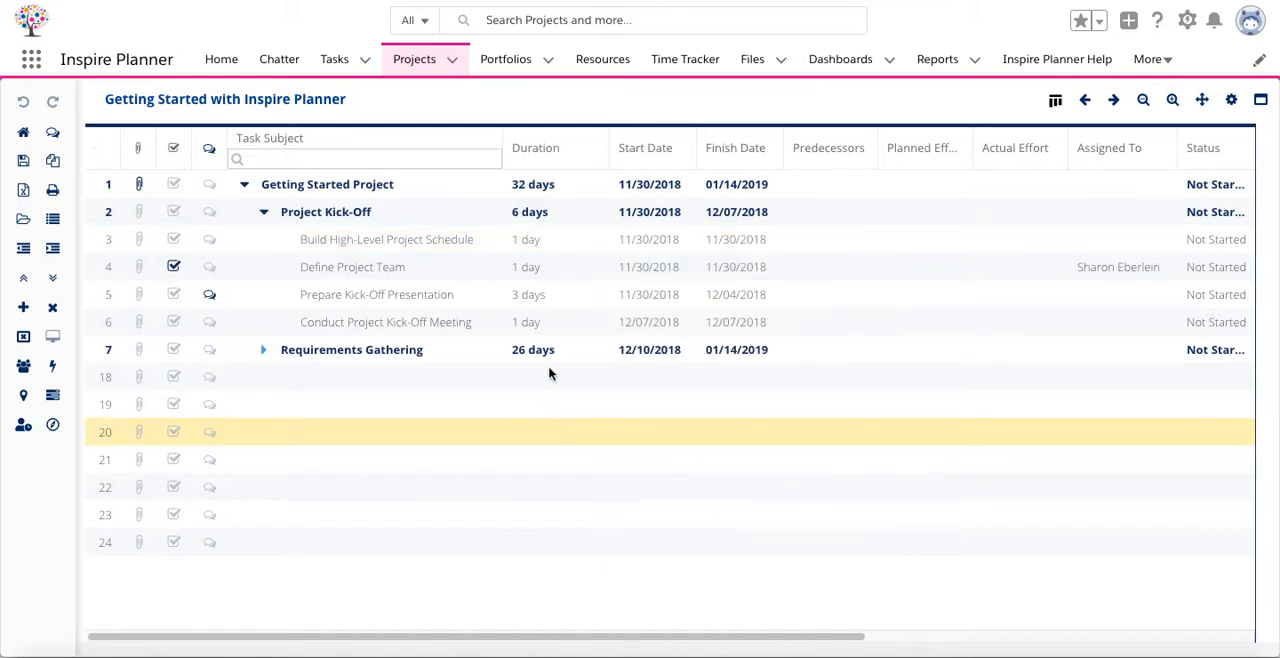
{"action": "mouse_move", "coordinate": [658, 276]}
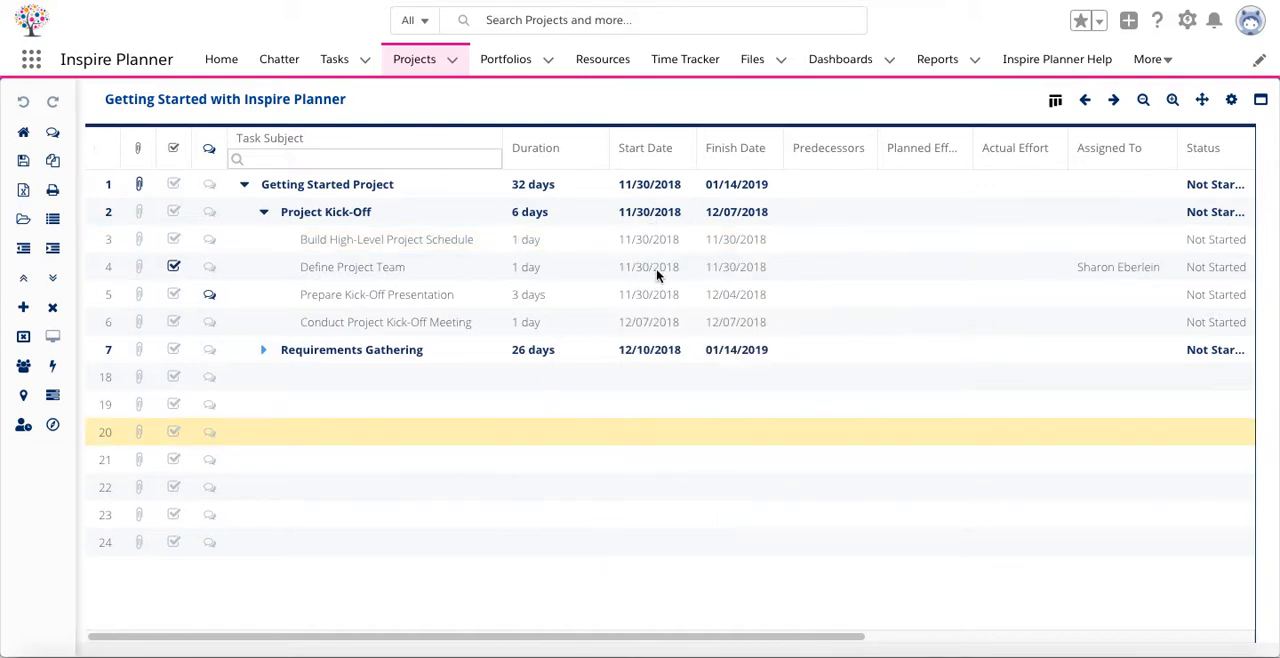
{"action": "left_click", "coordinate": [648, 240]}
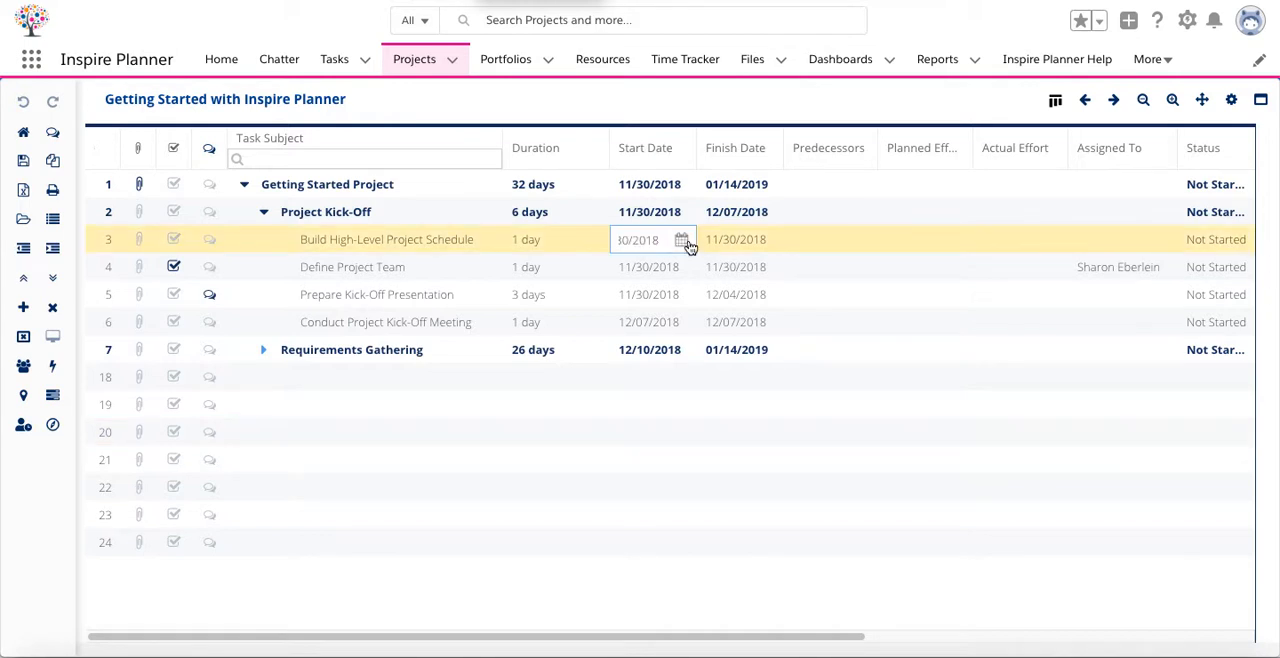
{"action": "left_click", "coordinate": [682, 240]}
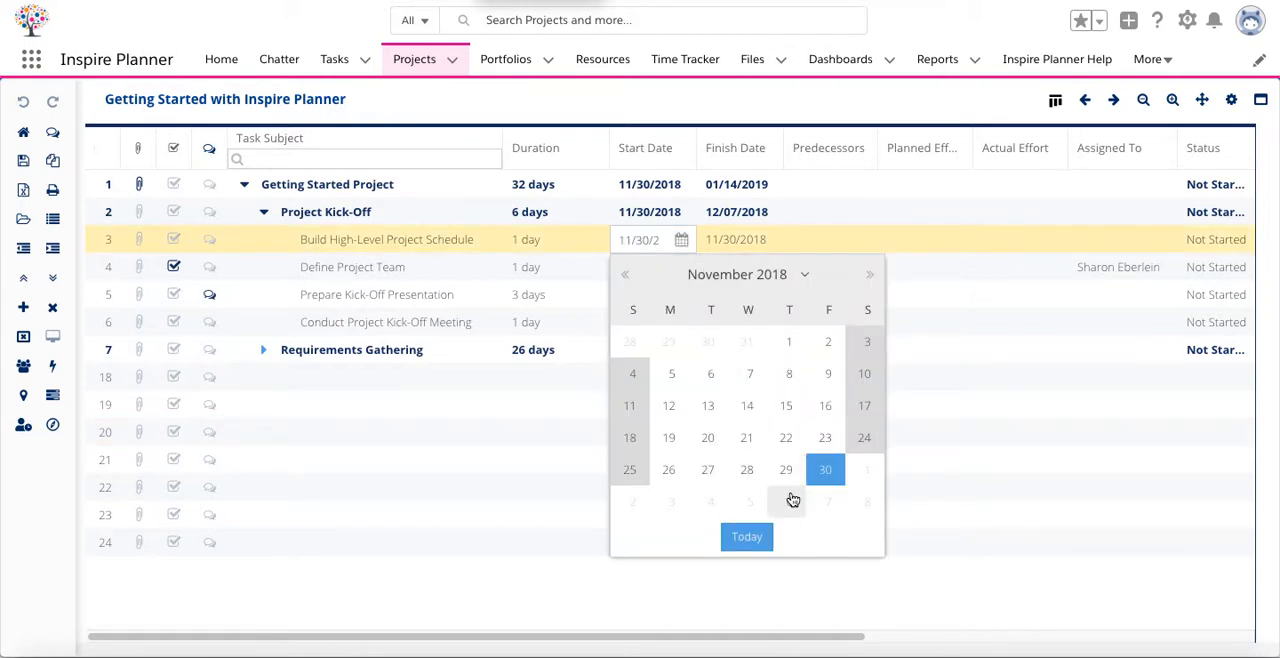
{"action": "left_click", "coordinate": [868, 274]}
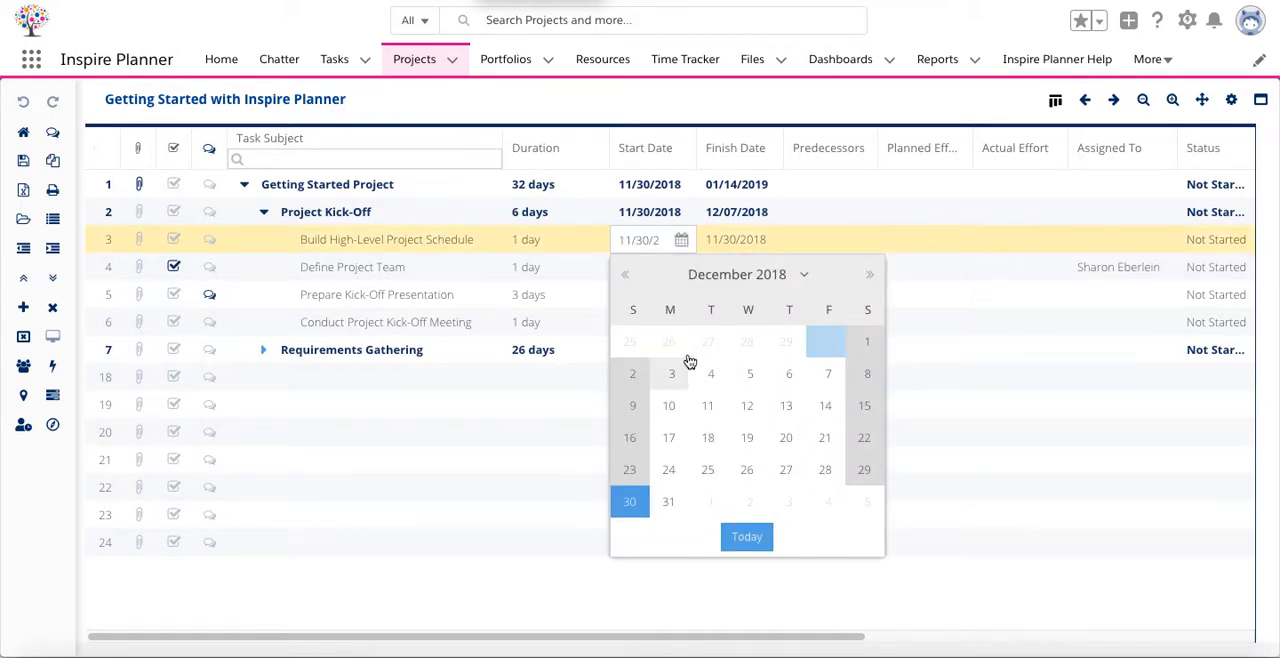
{"action": "left_click", "coordinate": [672, 372]}
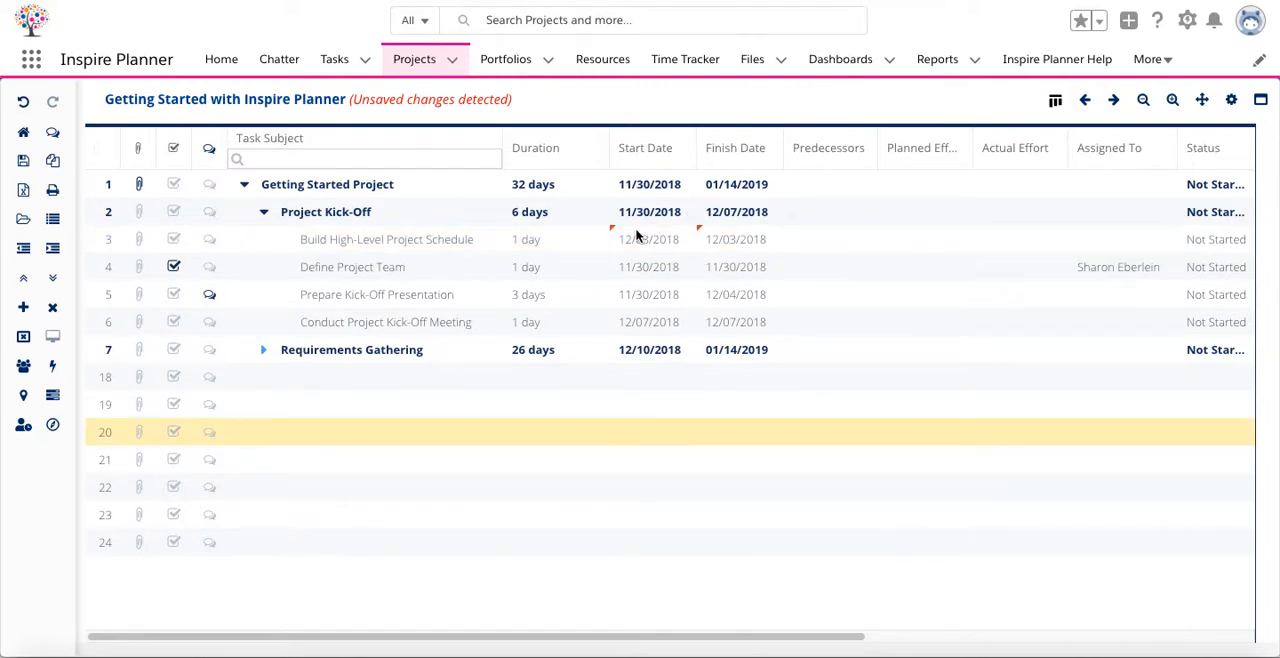
{"action": "mouse_move", "coordinate": [612, 234]}
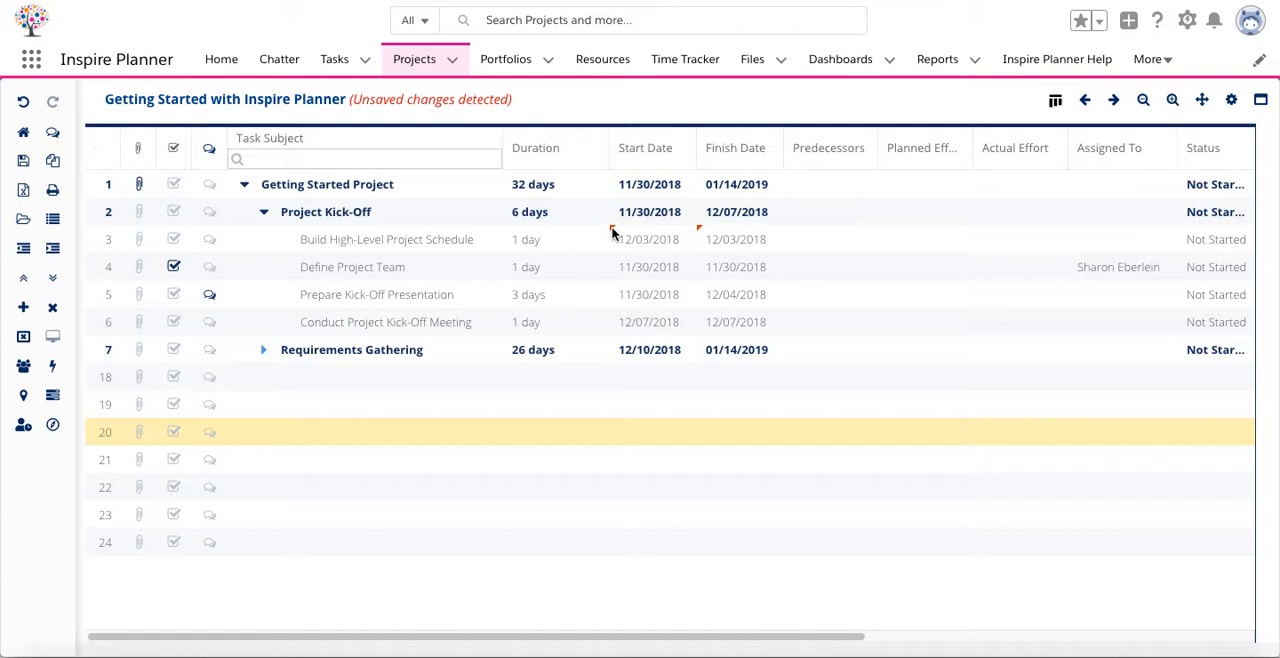
{"action": "mouse_move", "coordinate": [706, 244]}
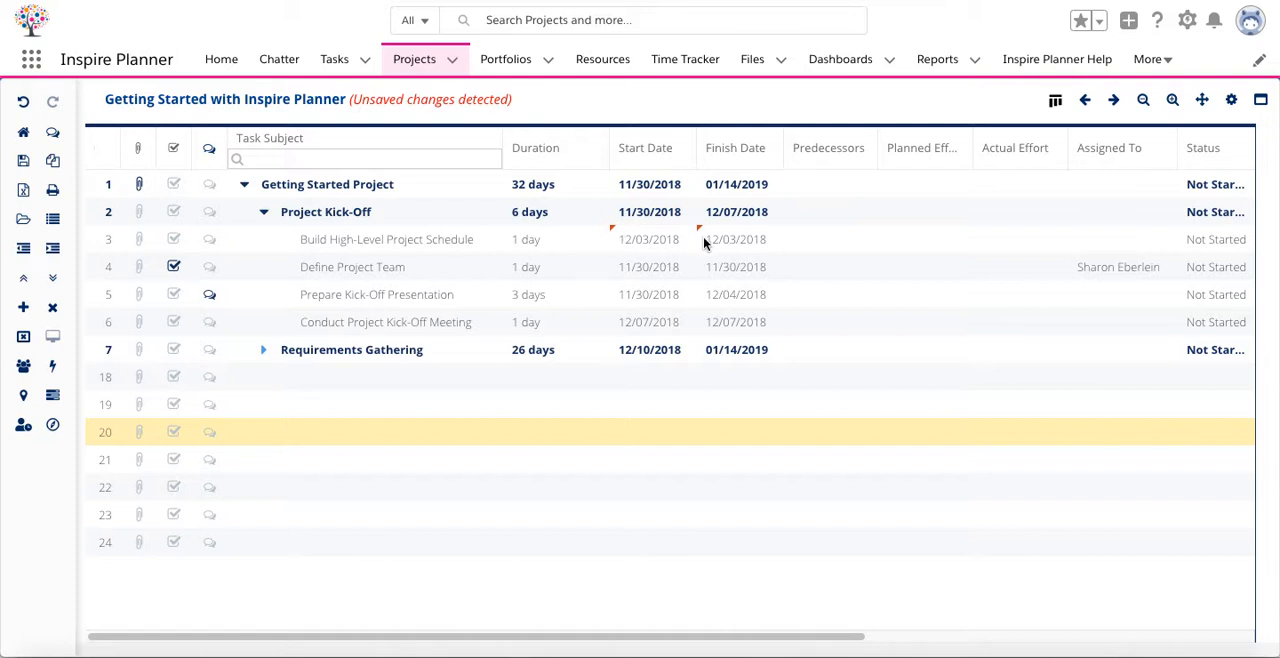
{"action": "mouse_move", "coordinate": [716, 252]}
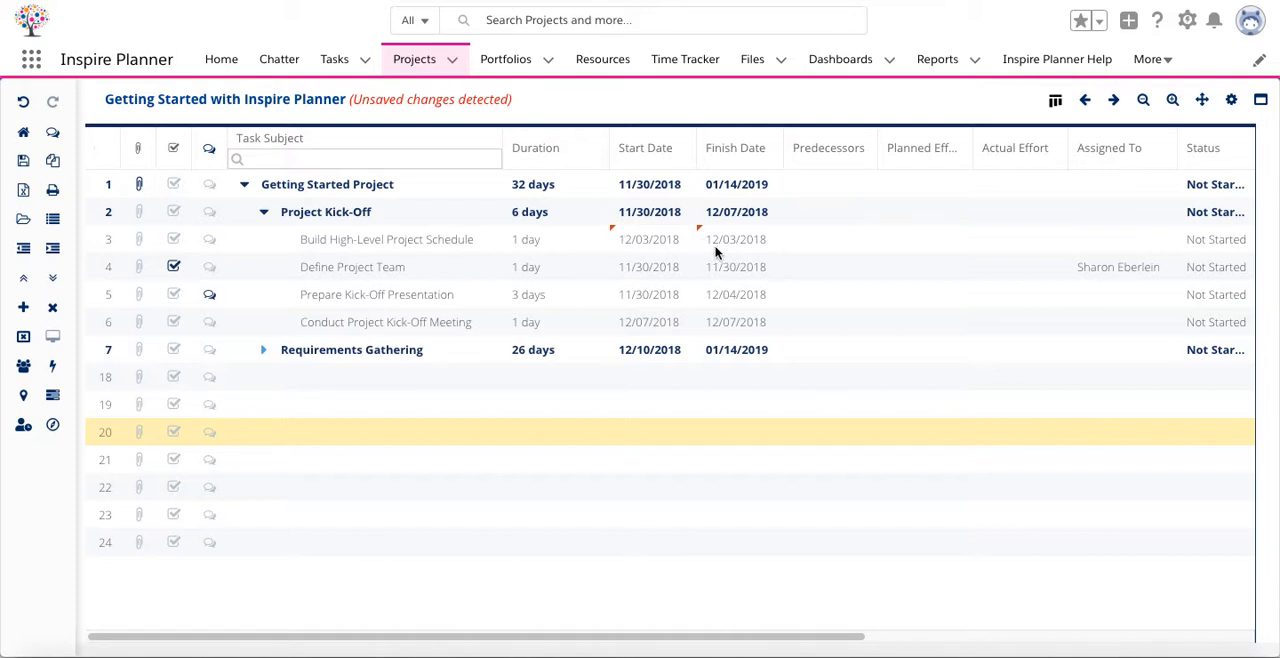
{"action": "mouse_move", "coordinate": [688, 258]}
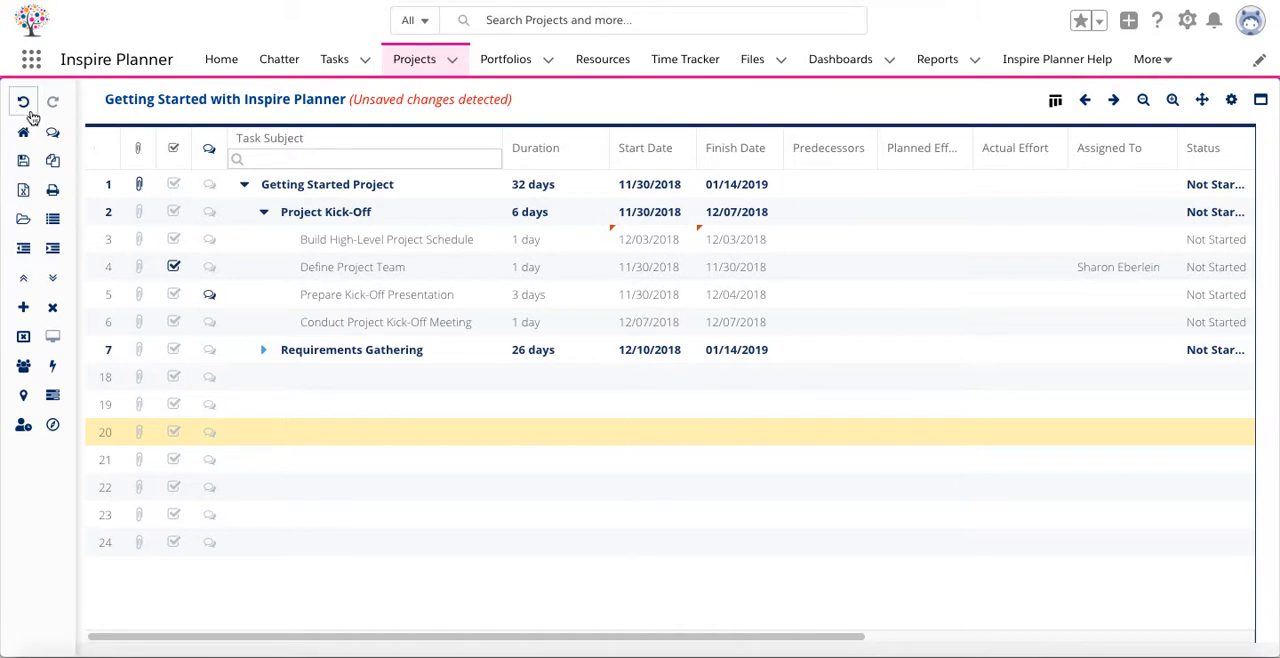
{"action": "mouse_move", "coordinate": [524, 374]}
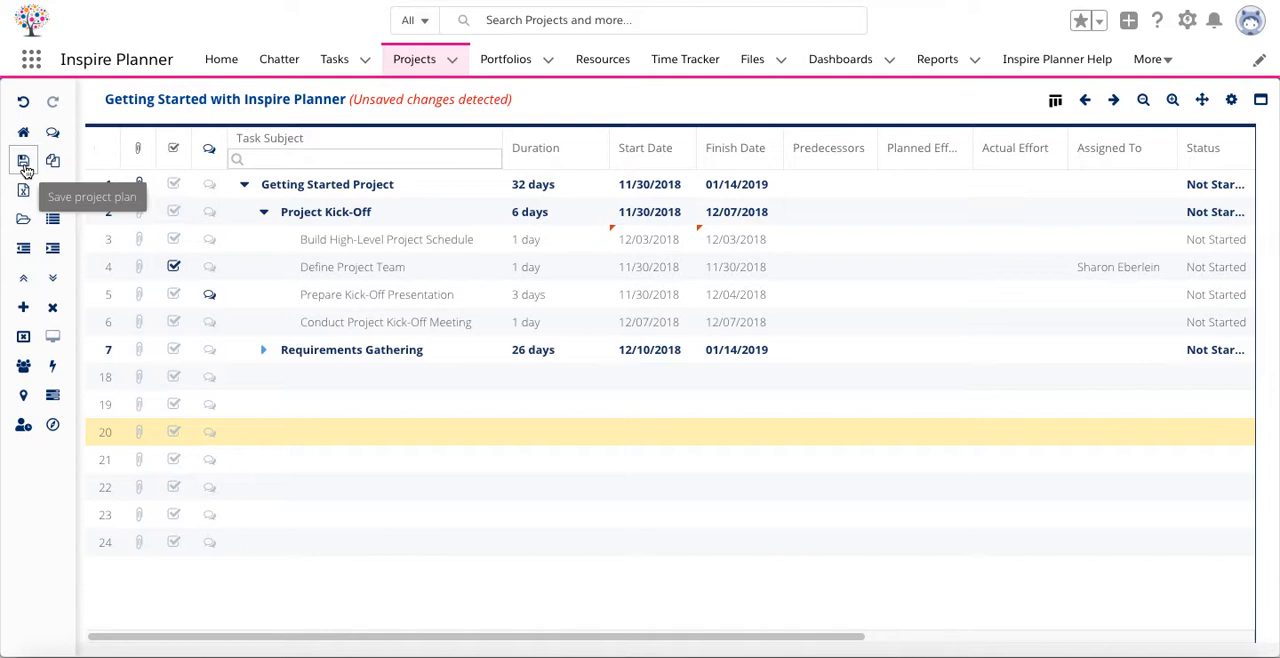
Save the project plan to keep the rescheduled December 3, 2018 dates
{"action": "left_click", "coordinate": [24, 160]}
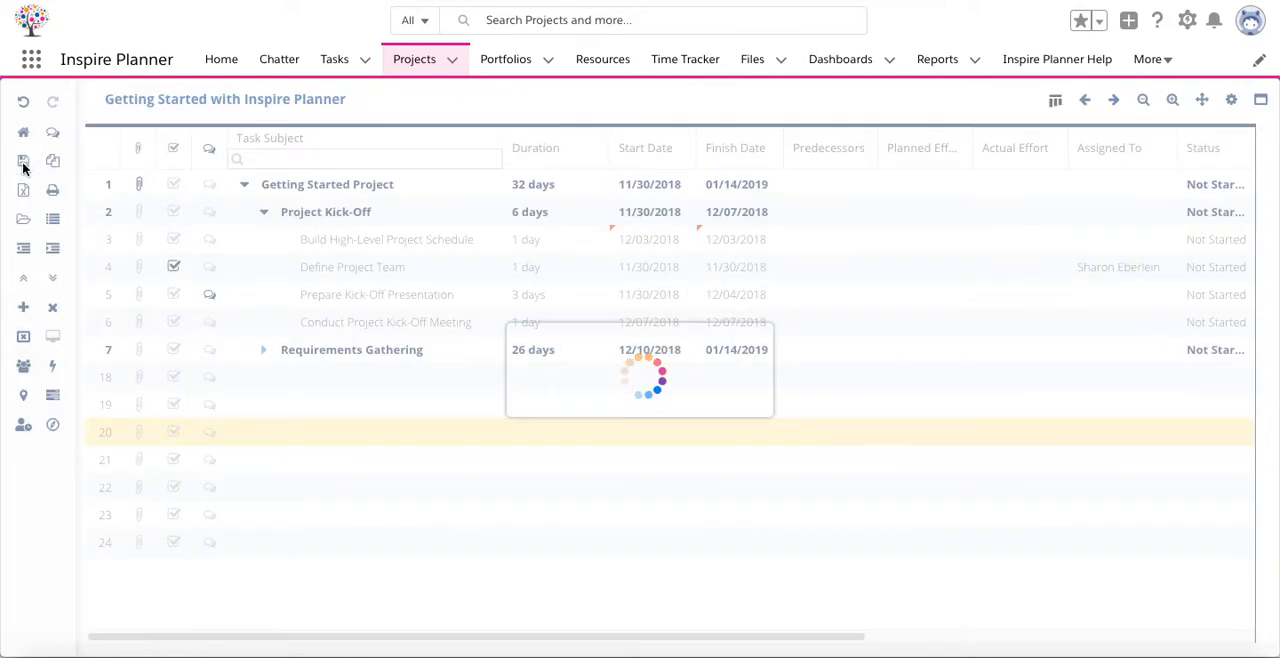